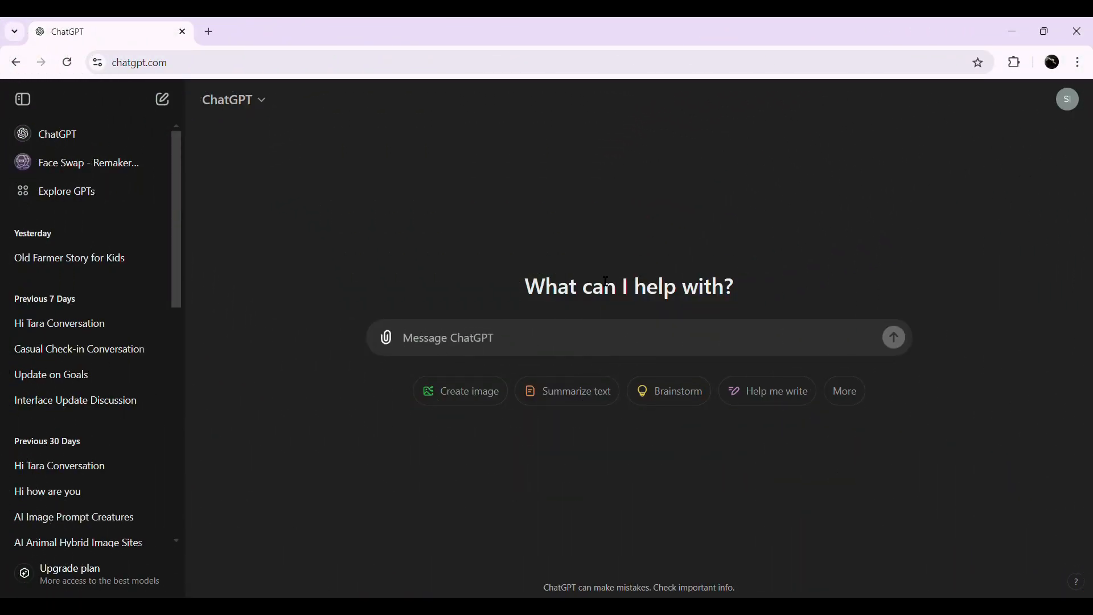
Request a short old farmer kids' story with AI video prompts per scene and review the six-scene reply.
{"action": "type", "text": "give me a short old farmer story for kids, give ai video generation prompt for each scene. include 3d cartoon style in every prompt"}
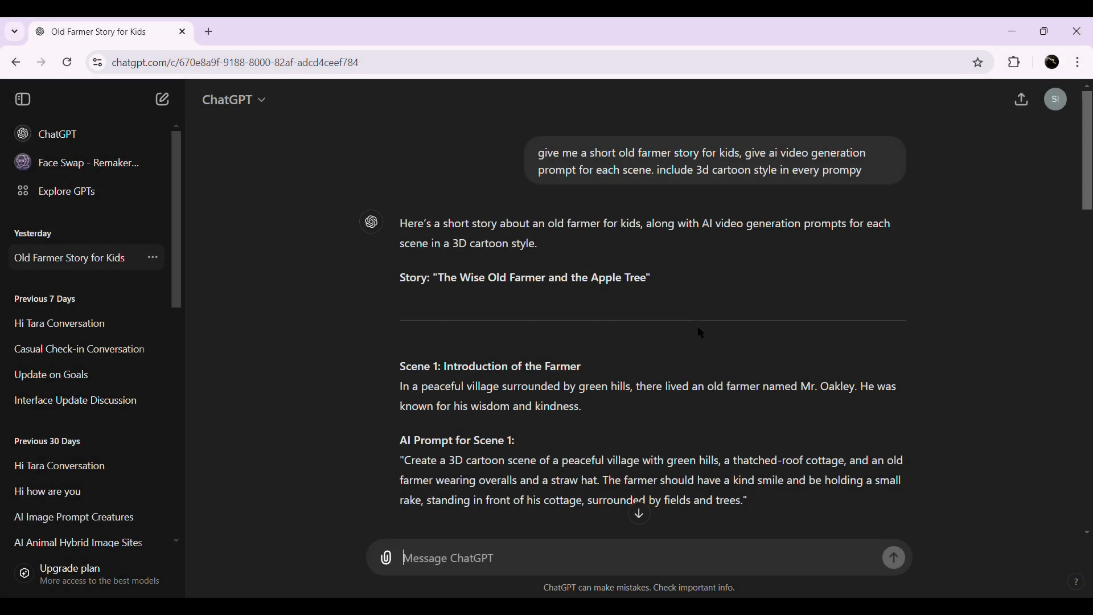
{"action": "scroll", "scroll_direction": "down", "scroll_amount": 3}
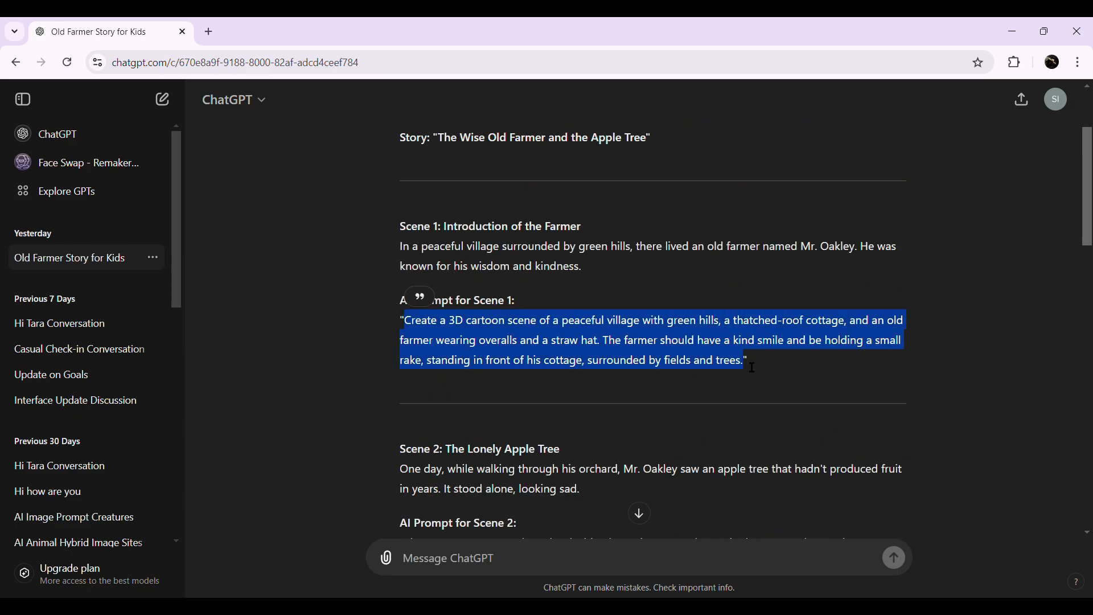
{"action": "scroll", "scroll_direction": "down", "scroll_amount": 3}
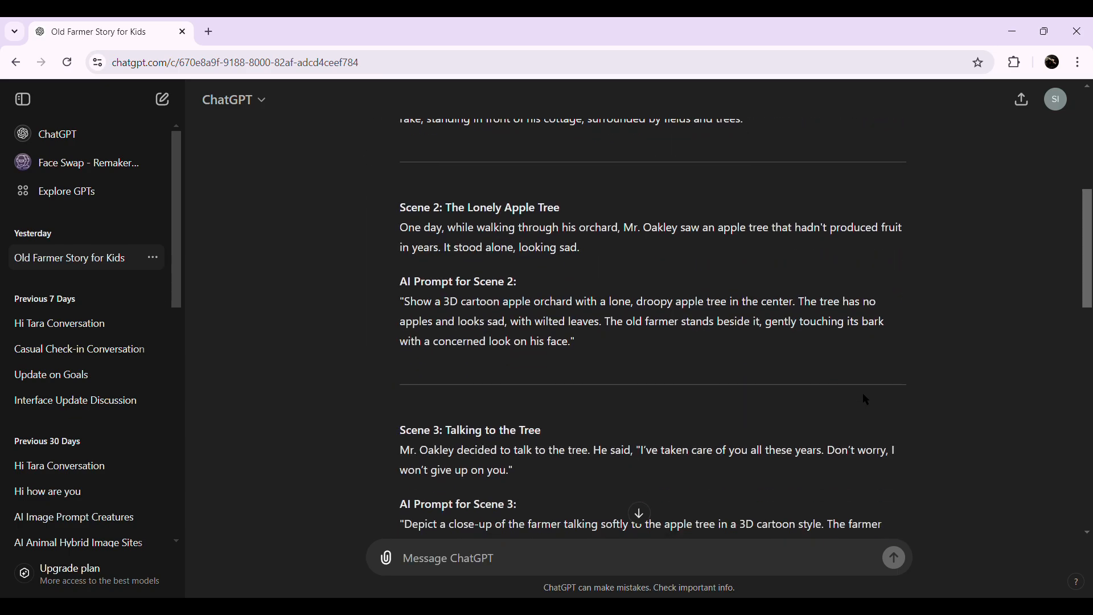
{"action": "scroll", "scroll_direction": "down", "scroll_amount": 3}
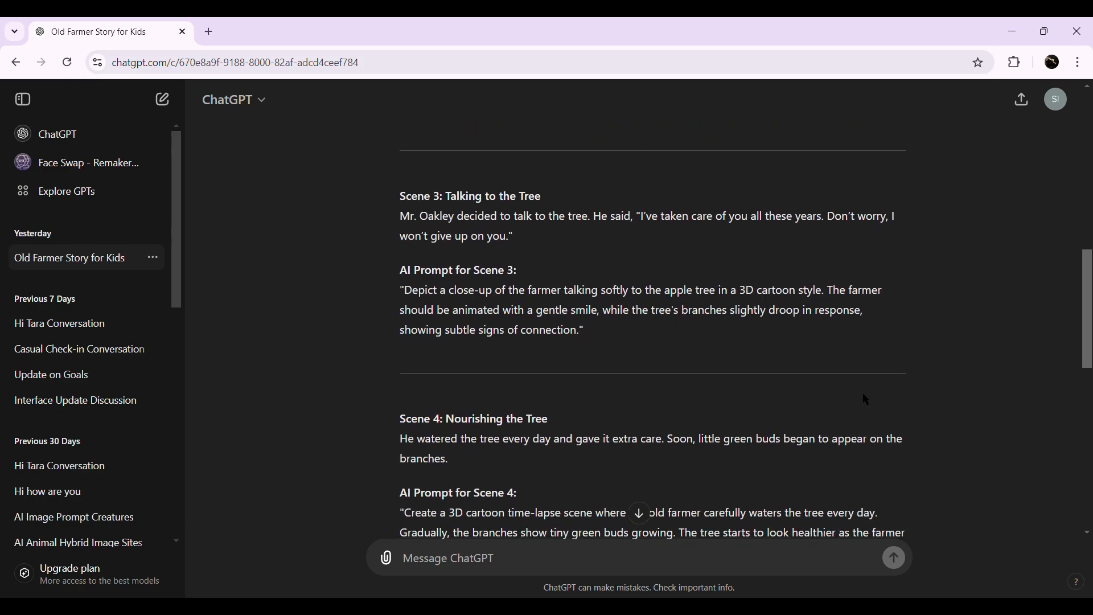
{"action": "scroll", "scroll_direction": "down", "scroll_amount": 3}
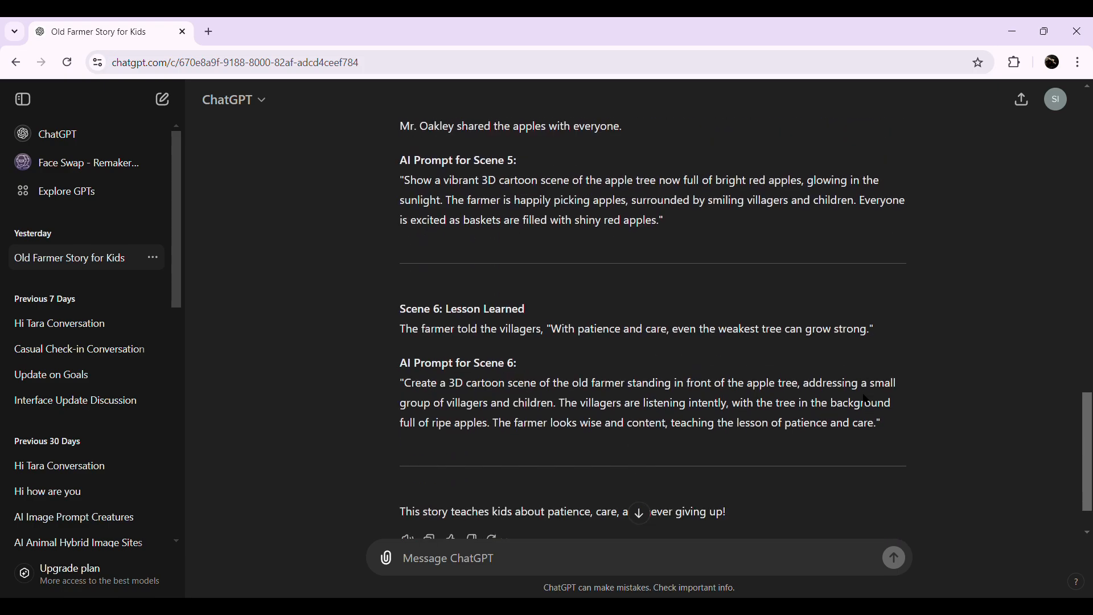
{"action": "scroll", "scroll_direction": "down", "scroll_amount": 3}
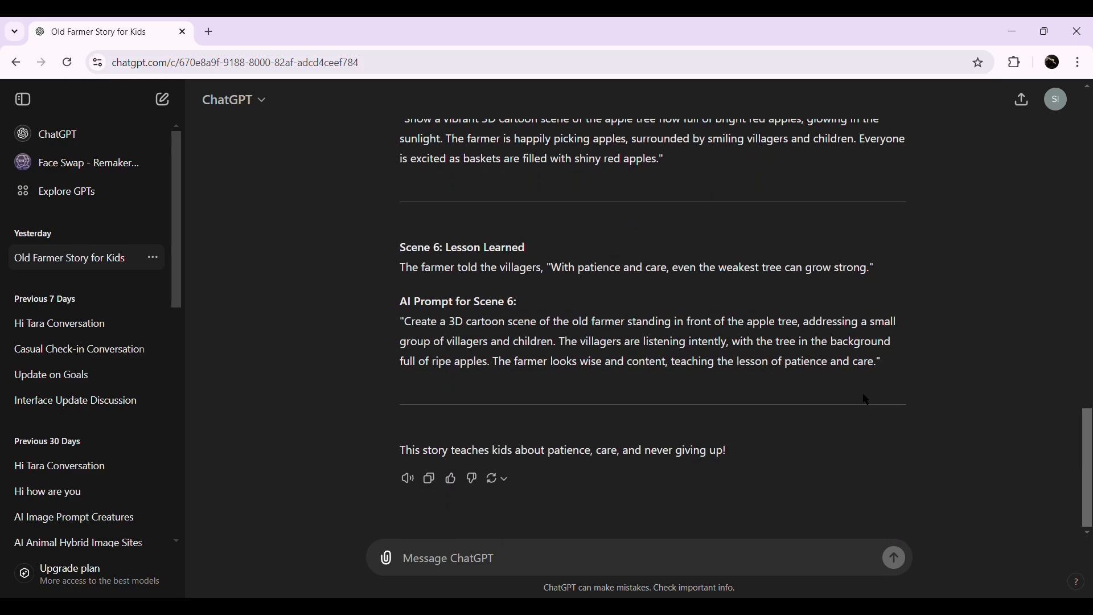
{"action": "scroll", "scroll_direction": "up", "scroll_amount": 3}
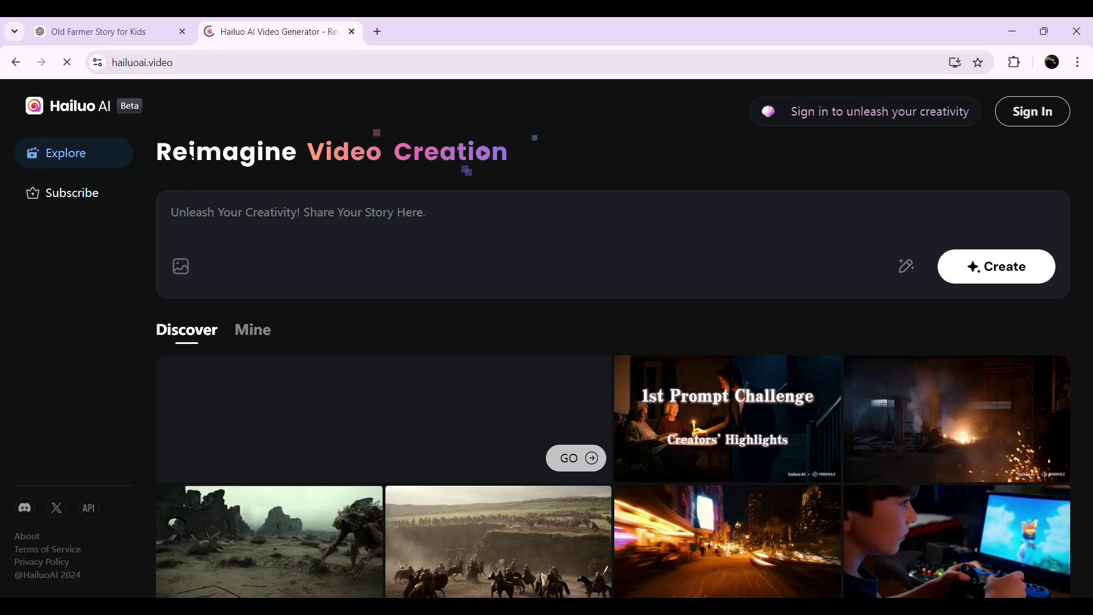
Sign in to Hailuo AI on the 3-day free trial and return to the create home page.
{"action": "scroll", "scroll_direction": "down", "scroll_amount": 3}
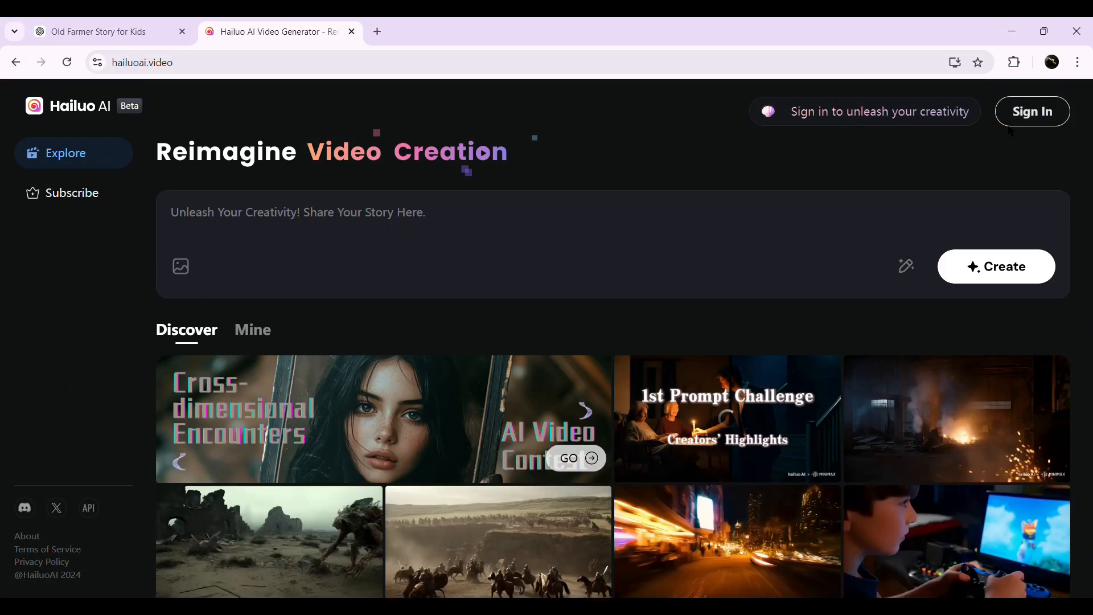
{"action": "left_click", "coordinate": [1032, 111]}
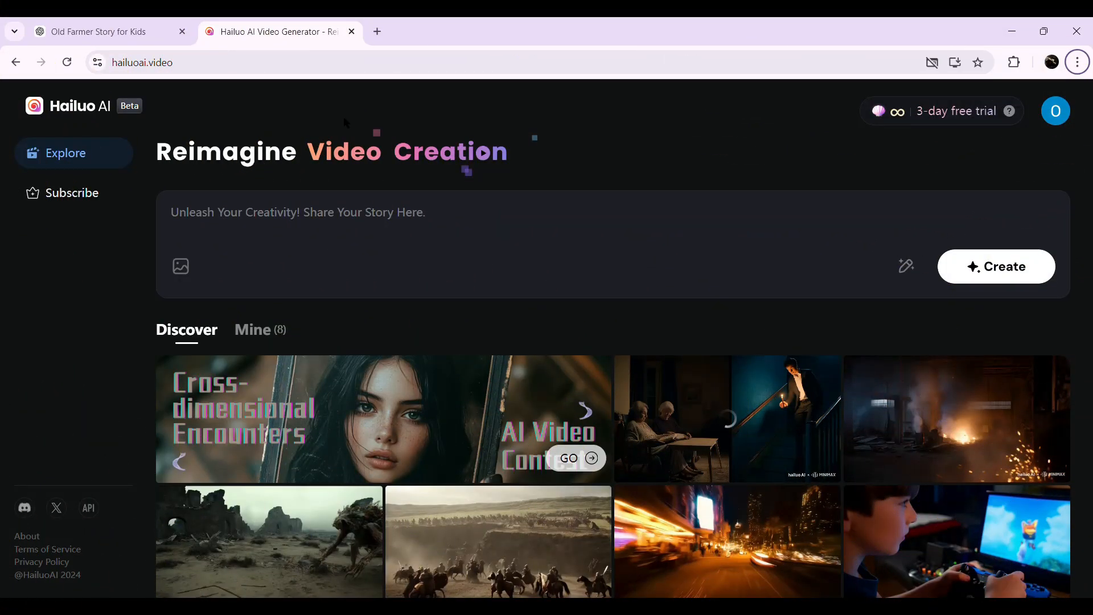
{"action": "mouse_move", "coordinate": [650, 222]}
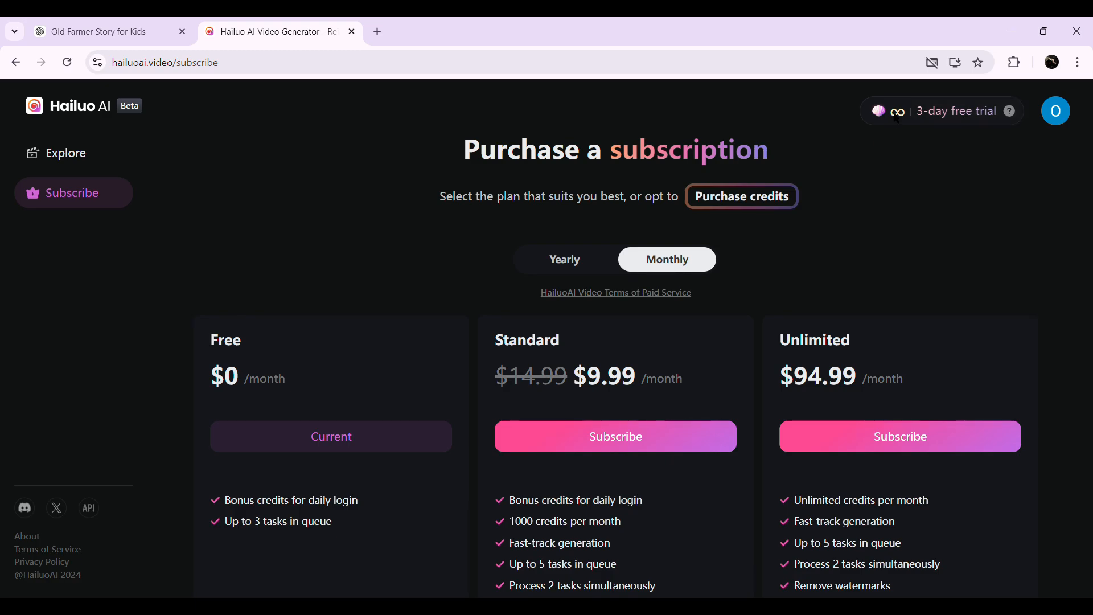
{"action": "mouse_move", "coordinate": [72, 153]}
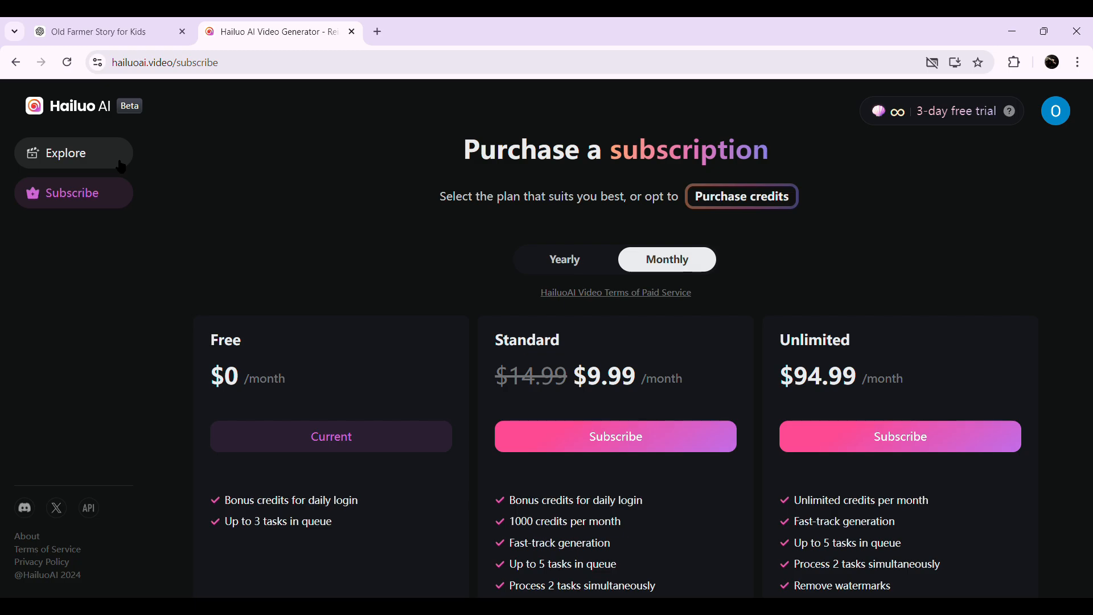
{"action": "left_click", "coordinate": [66, 153]}
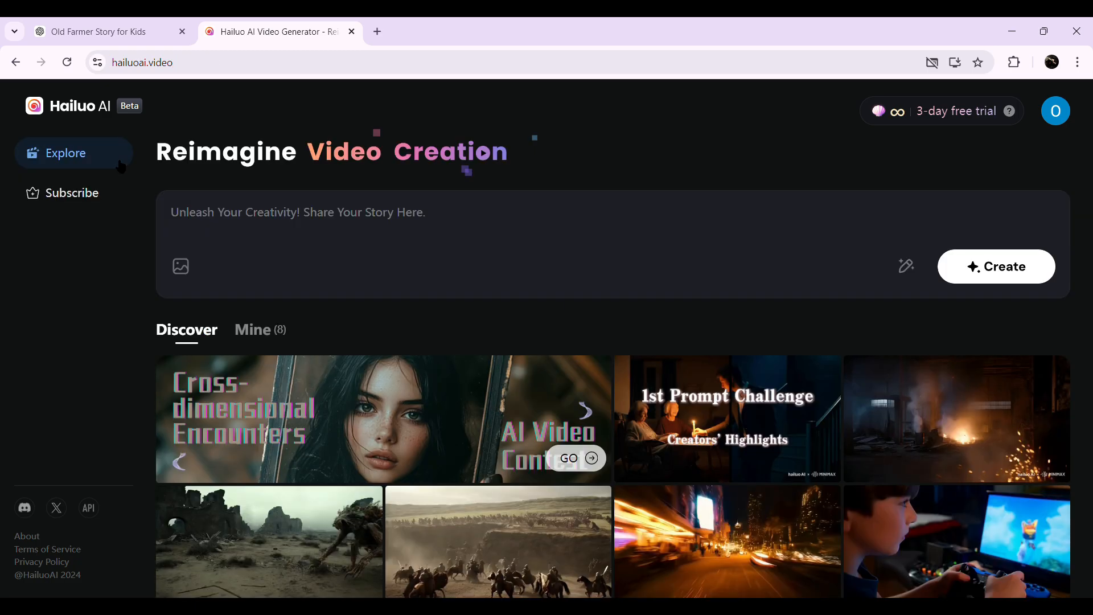
Bring the Scene 1 village-and-farmer prompt from ChatGPT into Hailuo and submit its 30-credit generation.
{"action": "left_click", "coordinate": [98, 32]}
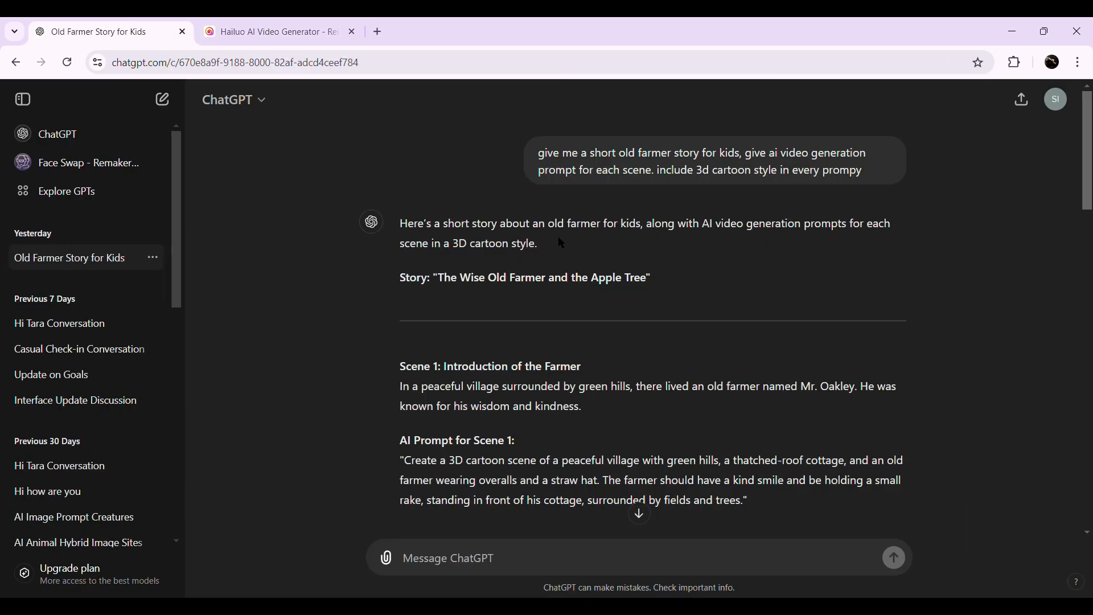
{"action": "scroll", "scroll_direction": "down", "scroll_amount": 3}
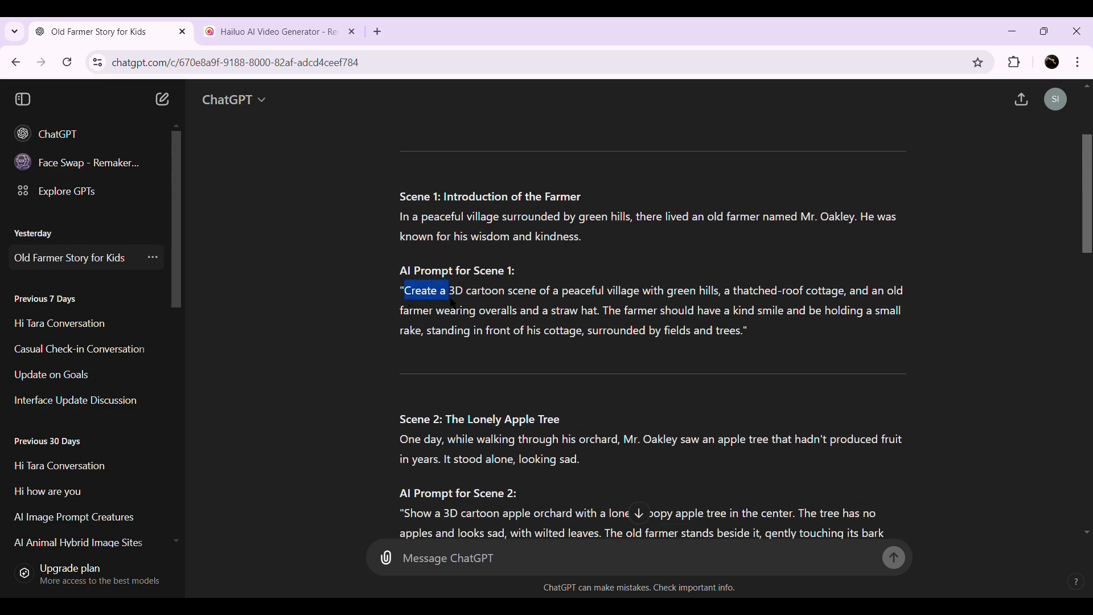
{"action": "left_click", "coordinate": [275, 32]}
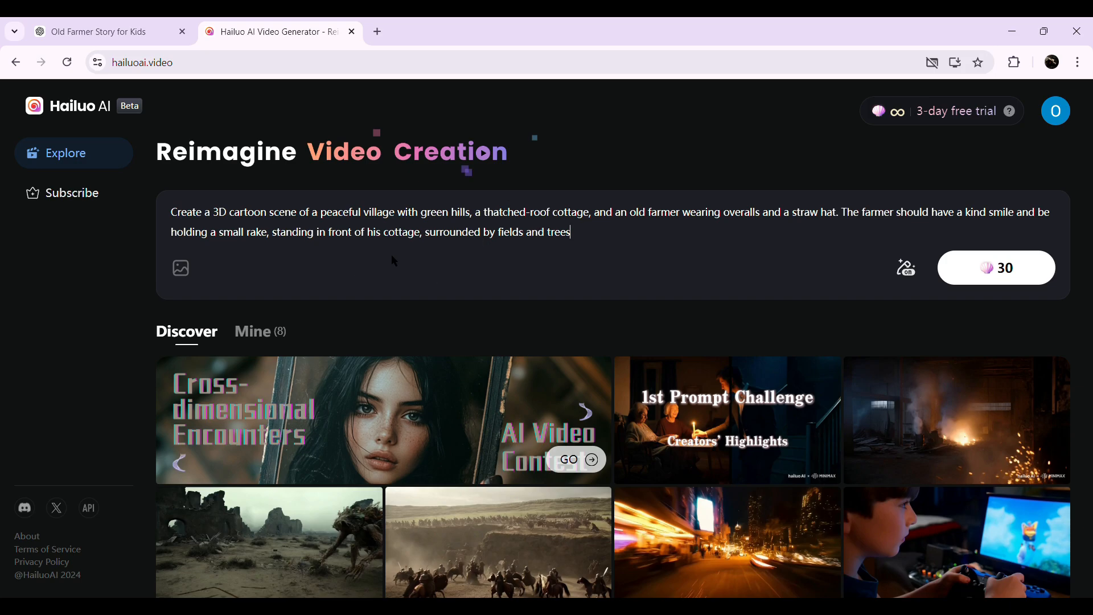
{"action": "mouse_move", "coordinate": [830, 271]}
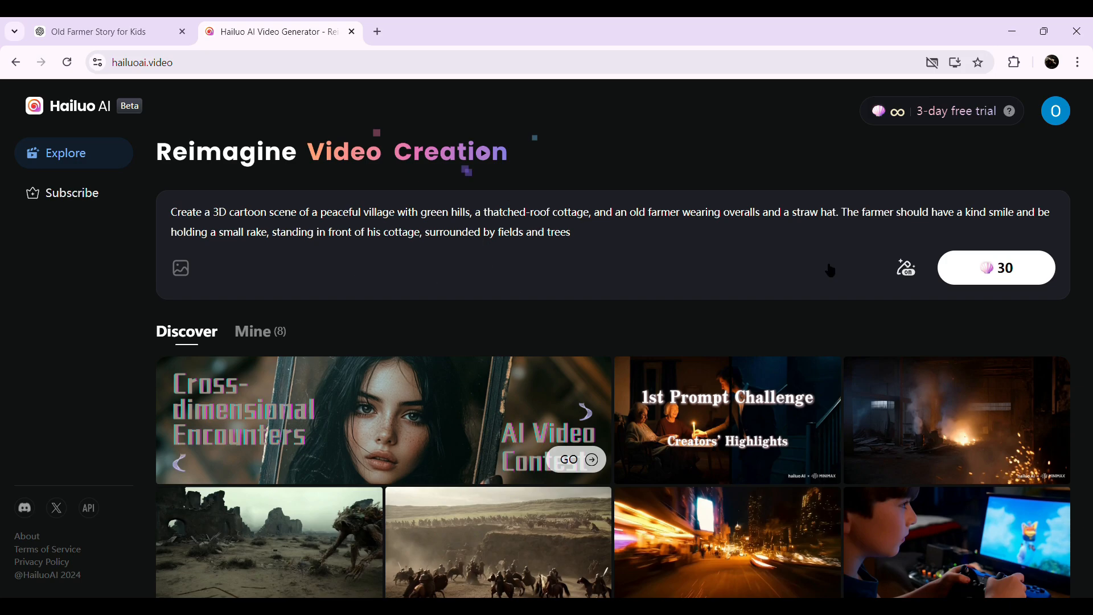
{"action": "mouse_move", "coordinate": [987, 276]}
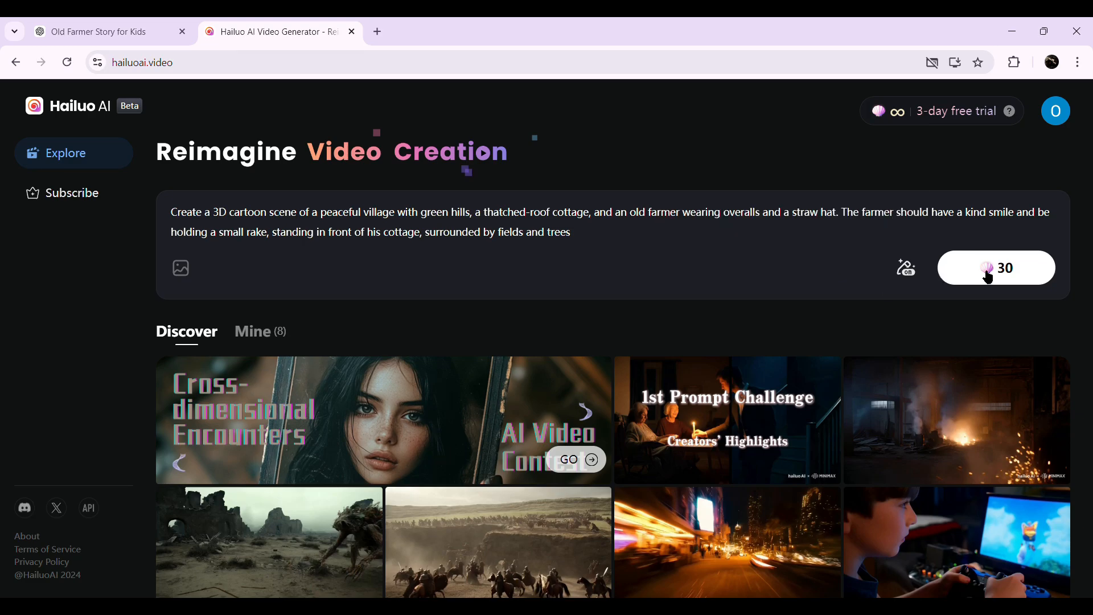
{"action": "mouse_move", "coordinate": [1018, 276]}
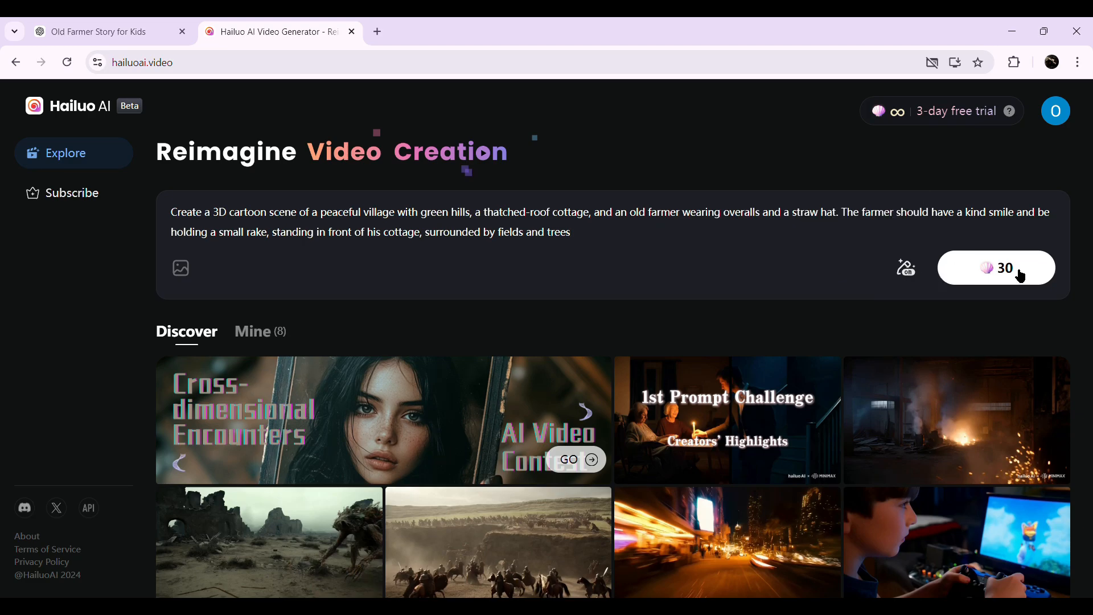
{"action": "left_click", "coordinate": [996, 267]}
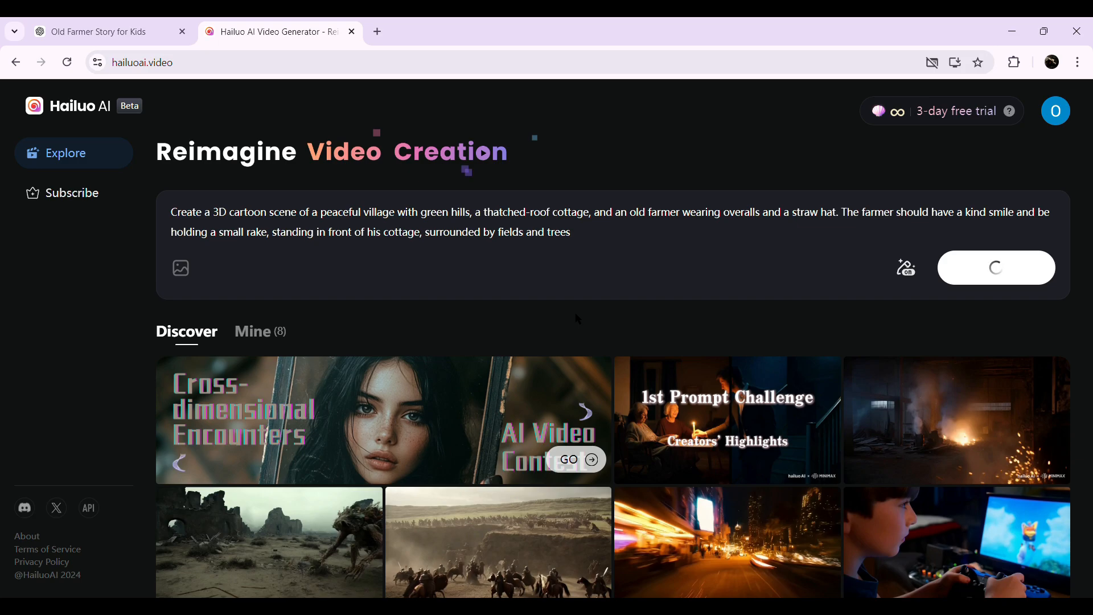
{"action": "left_click", "coordinate": [996, 266]}
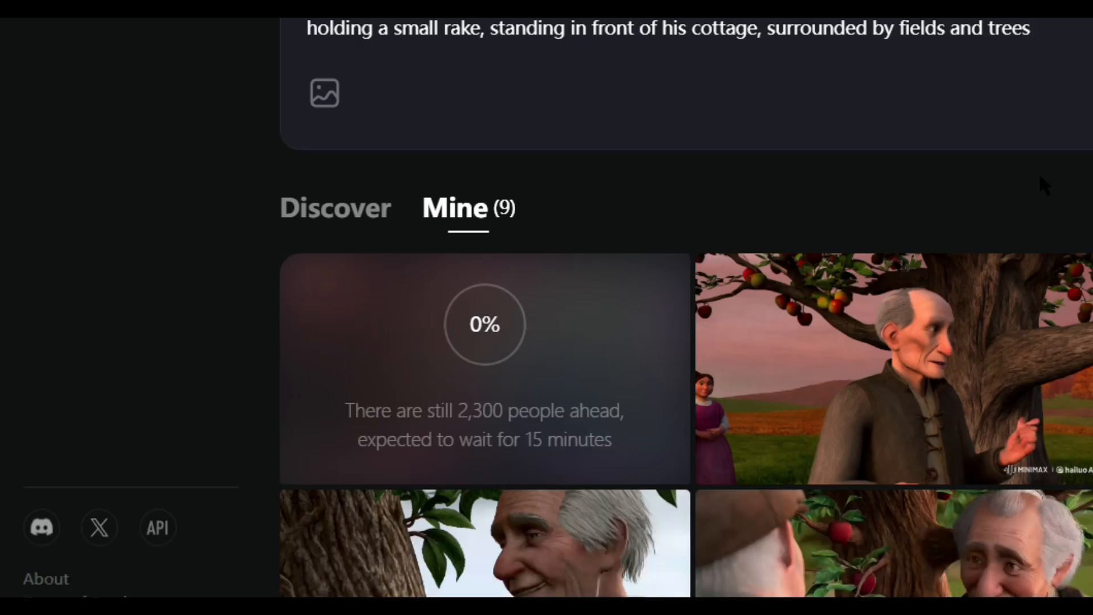
Check the Scene 1 job queued at 0% on Mine, reviewing later ChatGPT scene prompts meanwhile.
{"action": "scroll", "scroll_direction": "down", "scroll_amount": 3}
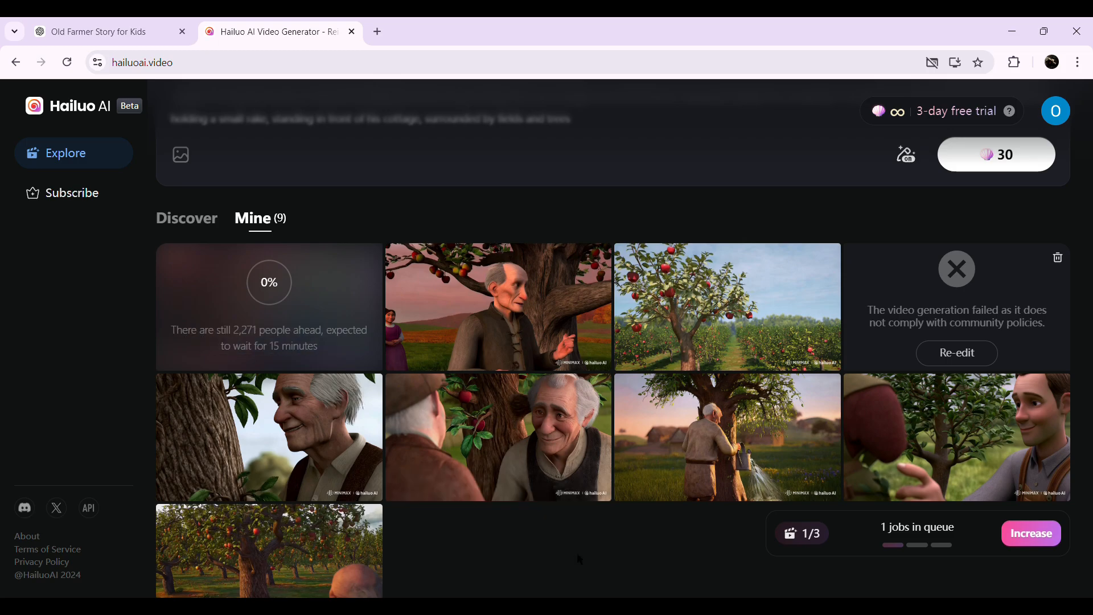
{"action": "scroll", "scroll_direction": "down", "scroll_amount": 3}
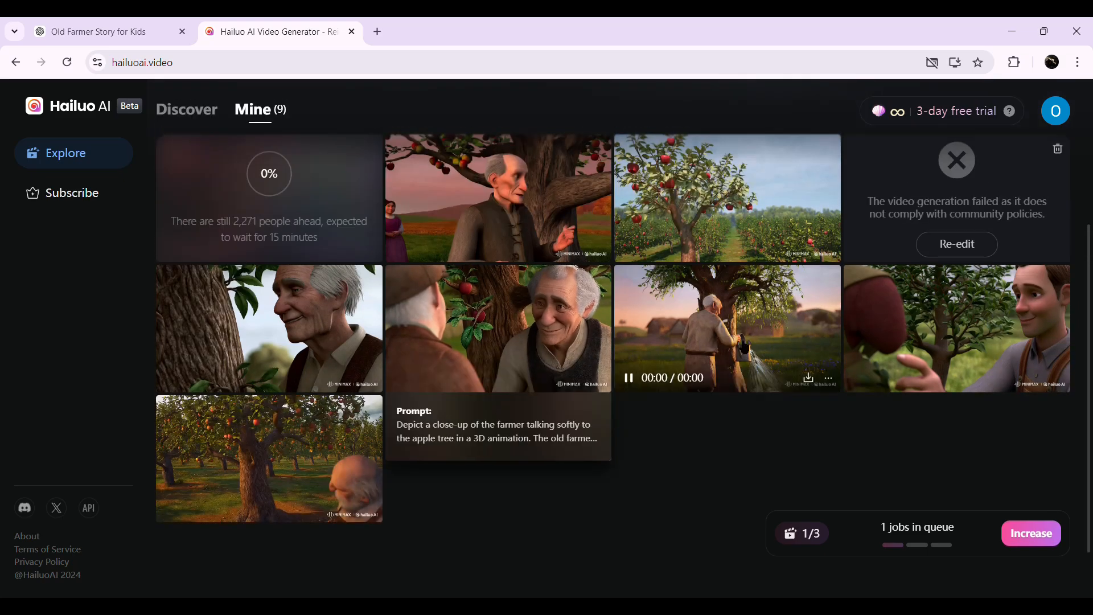
{"action": "left_click", "coordinate": [97, 31]}
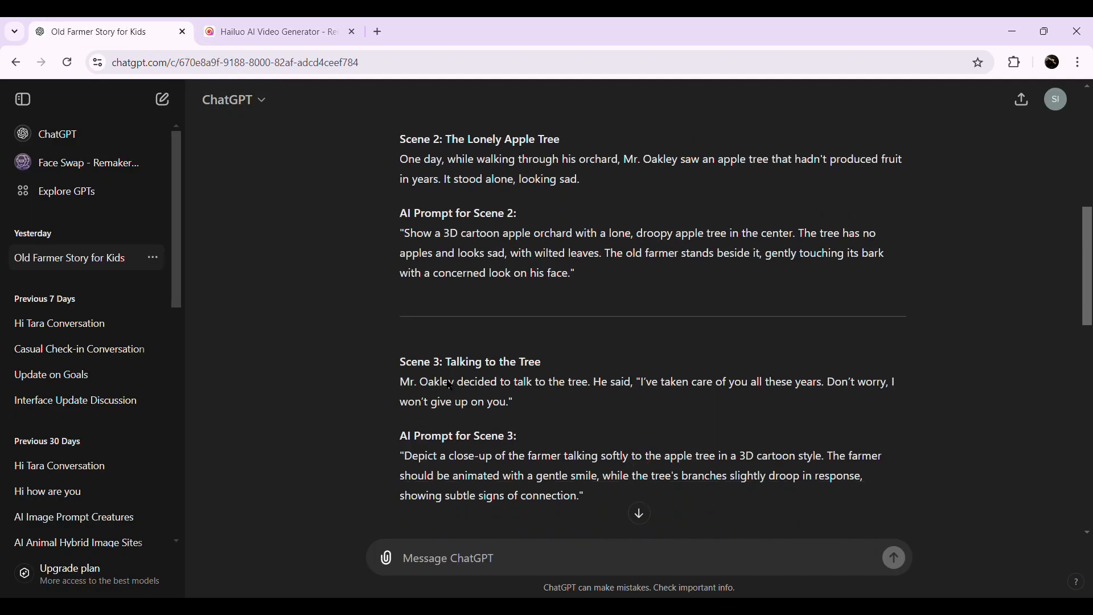
{"action": "scroll", "scroll_direction": "down", "scroll_amount": 3}
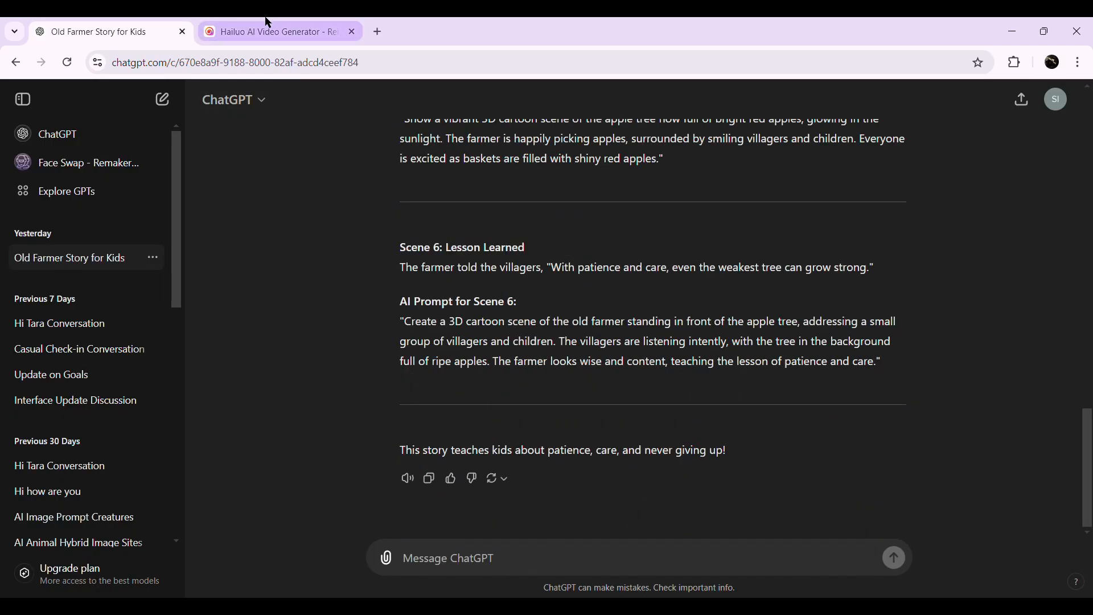
{"action": "left_click", "coordinate": [278, 32]}
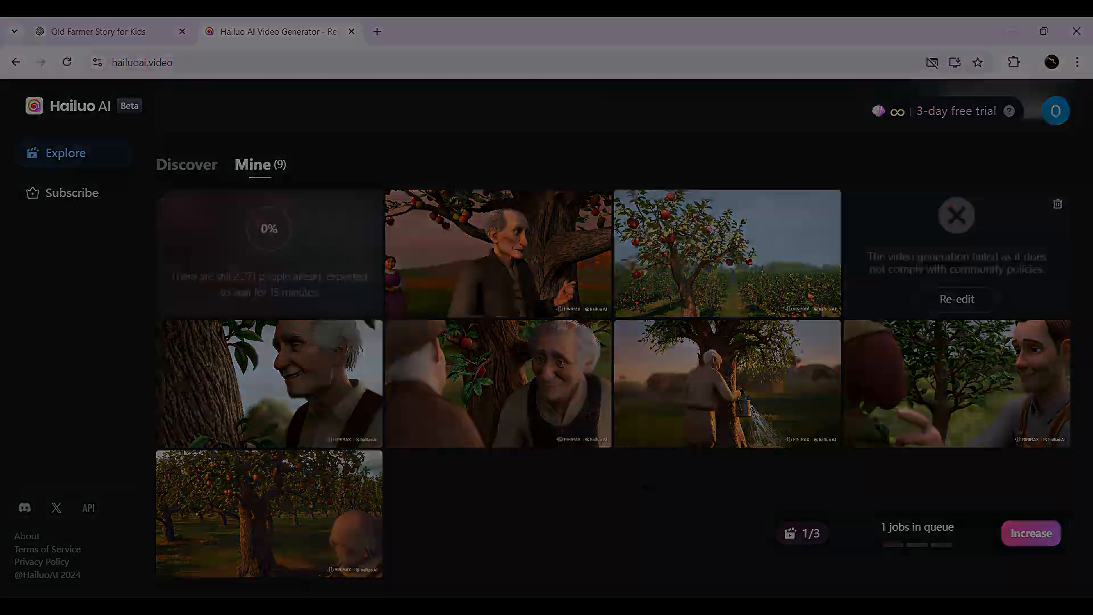
Queue Hailuo videos for the farmer-talking-to-tree and peaceful village scene prompts from ChatGPT.
{"action": "left_click", "coordinate": [98, 32]}
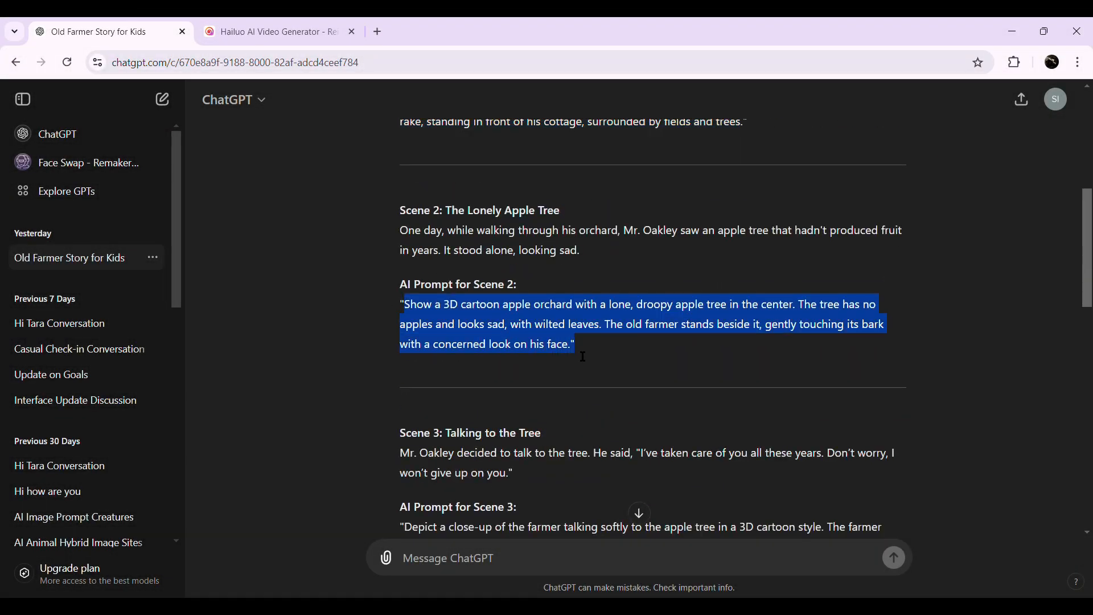
{"action": "left_click", "coordinate": [275, 32]}
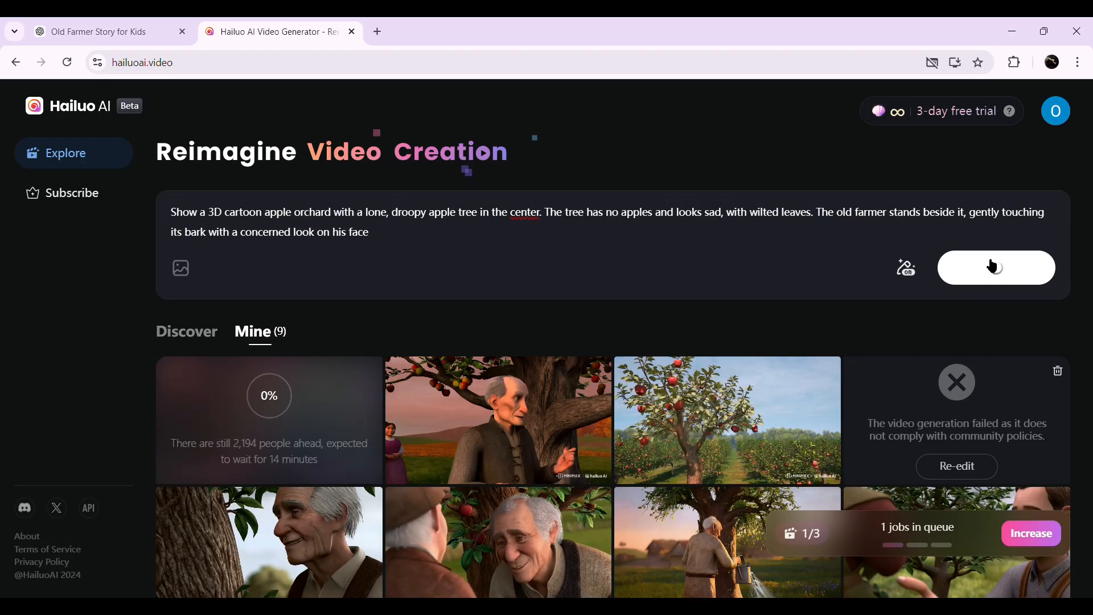
{"action": "left_click", "coordinate": [108, 32]}
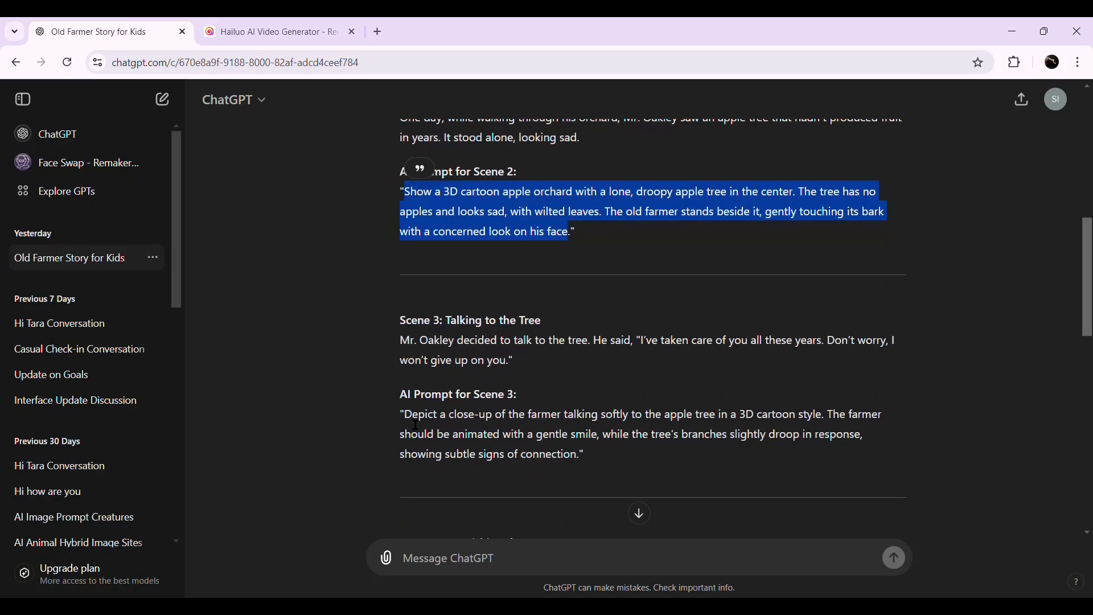
{"action": "left_click", "coordinate": [274, 32]}
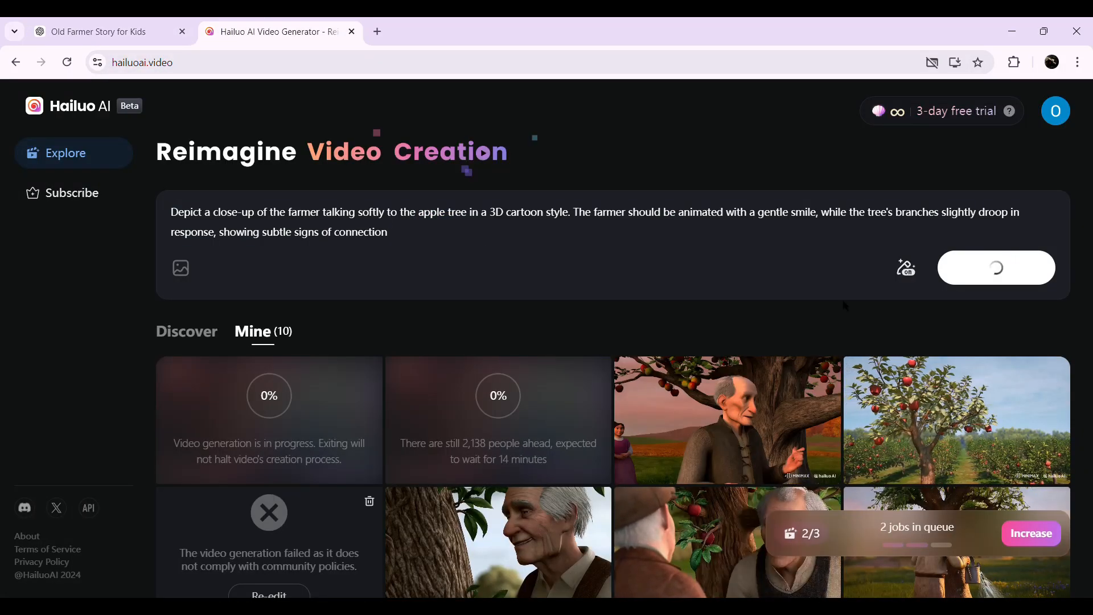
{"action": "scroll", "scroll_direction": "down", "scroll_amount": 3}
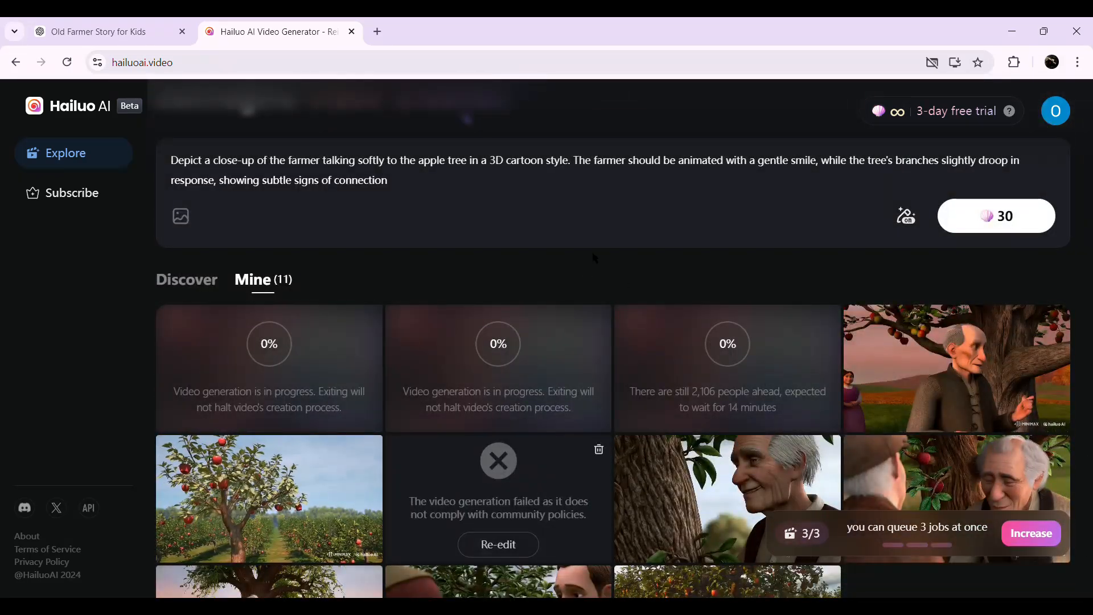
{"action": "scroll", "scroll_direction": "down", "scroll_amount": 3}
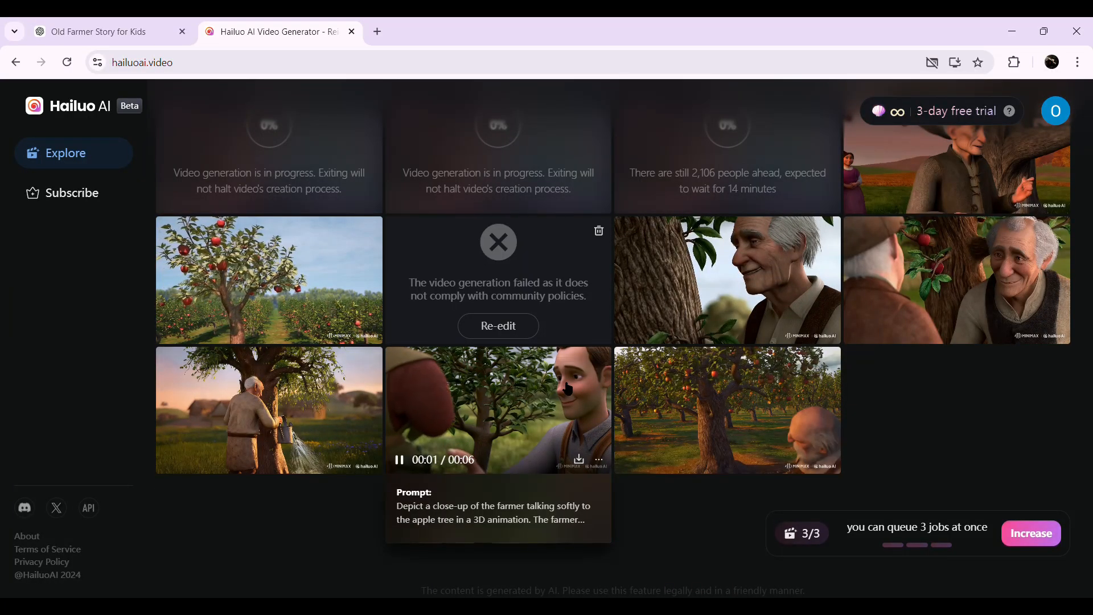
{"action": "scroll", "scroll_direction": "up", "scroll_amount": 3}
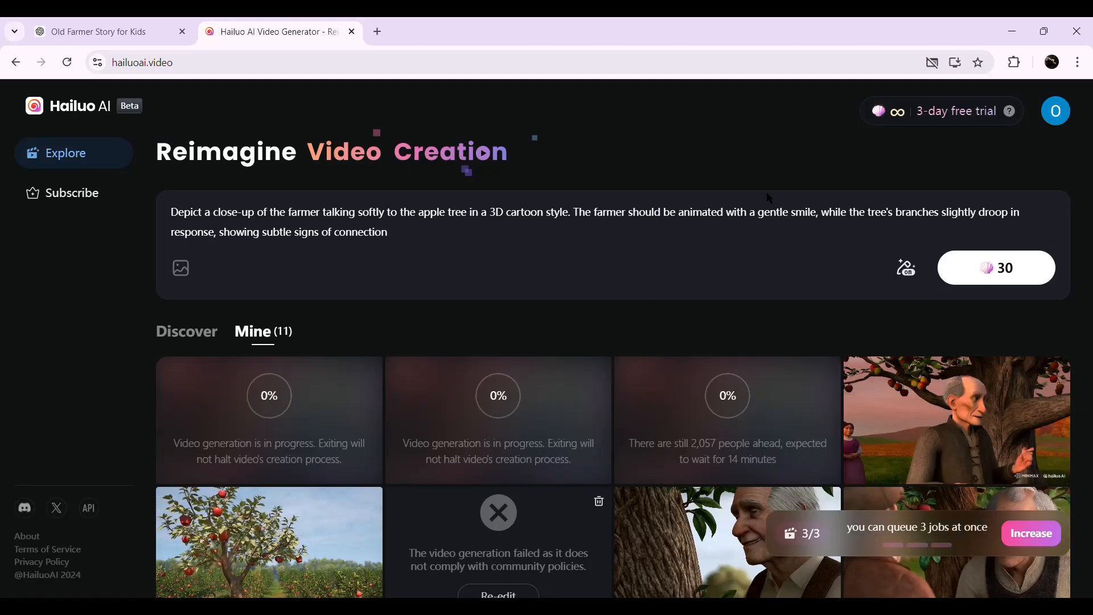
{"action": "left_click", "coordinate": [105, 32]}
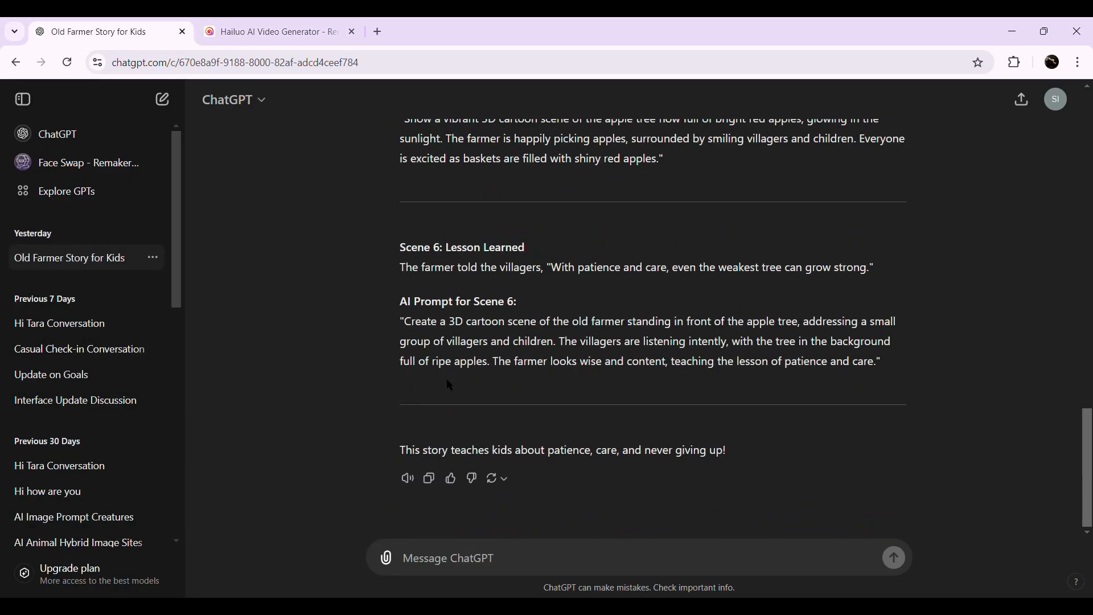
{"action": "left_click", "coordinate": [274, 32]}
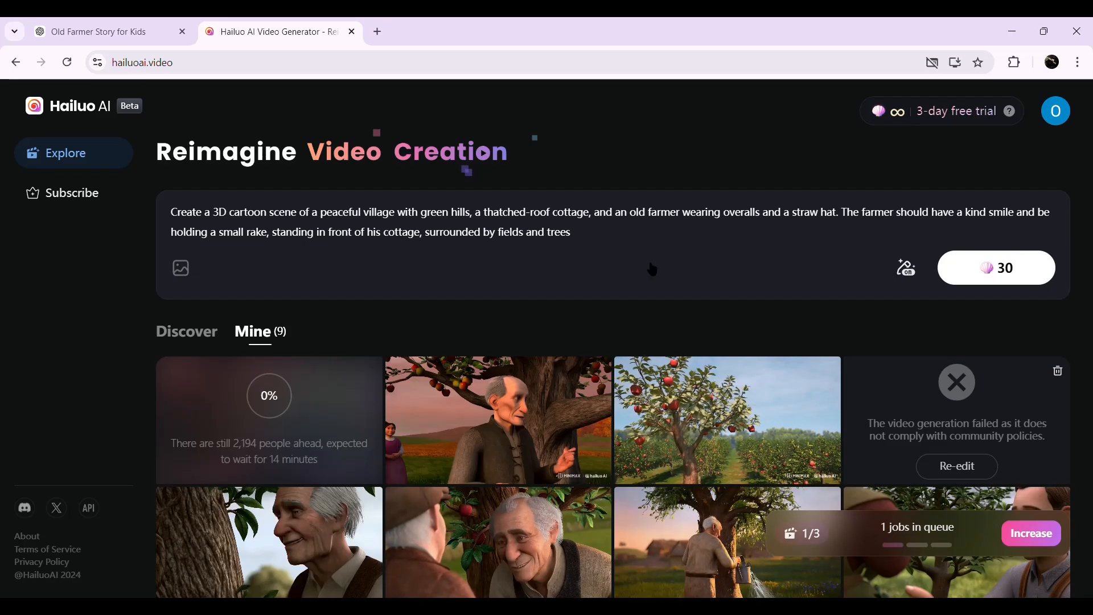
Return to the story's Scene 1 section in ChatGPT, then bring up the Vidnoz website.
{"action": "left_click", "coordinate": [105, 32]}
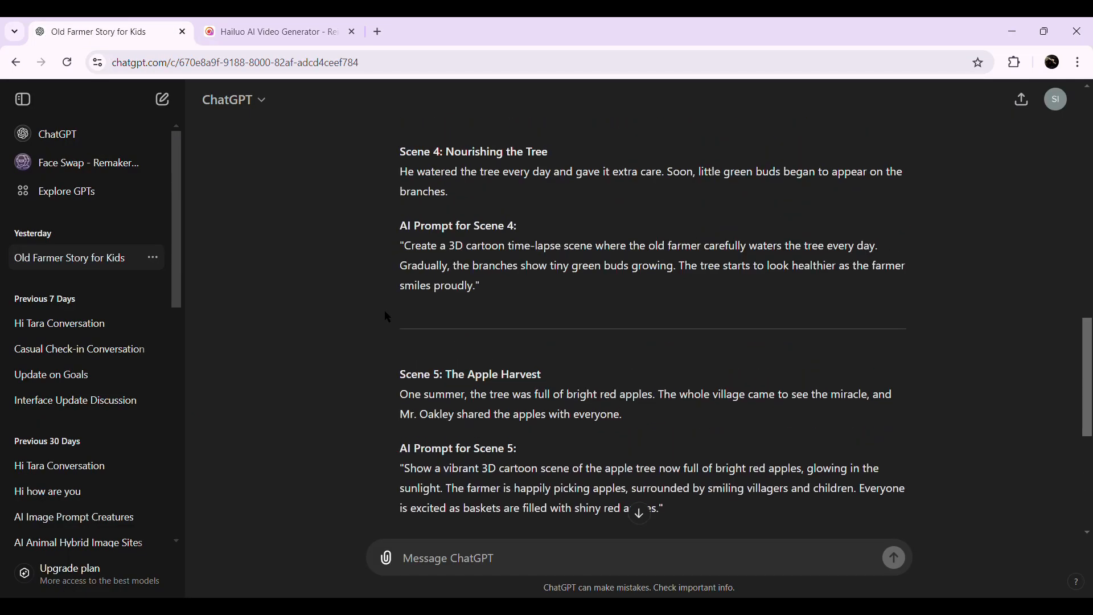
{"action": "scroll", "scroll_direction": "up", "scroll_amount": 3}
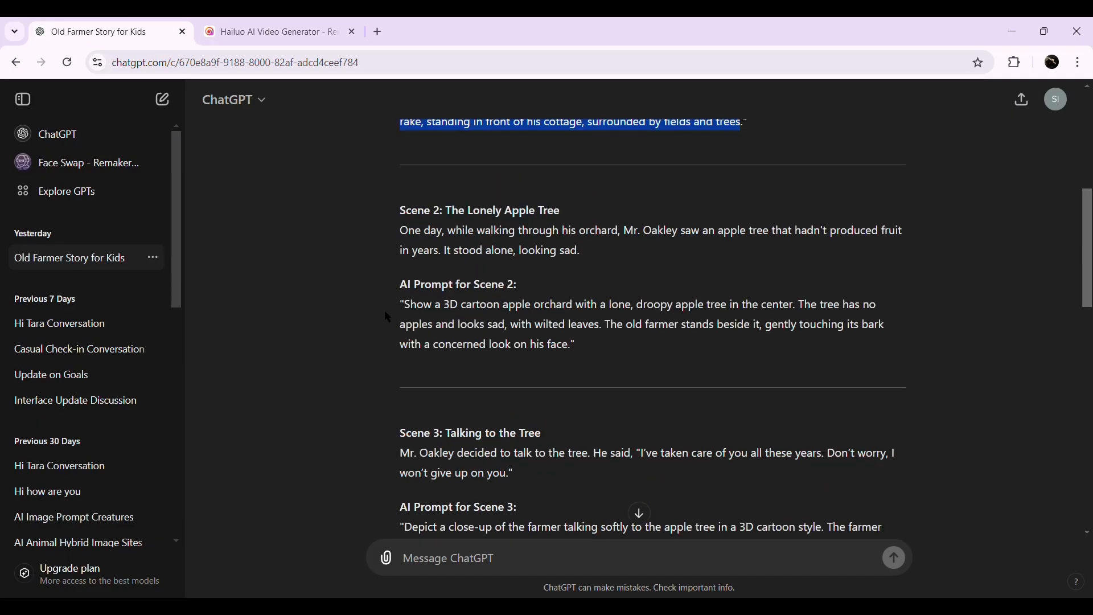
{"action": "left_click", "coordinate": [278, 32]}
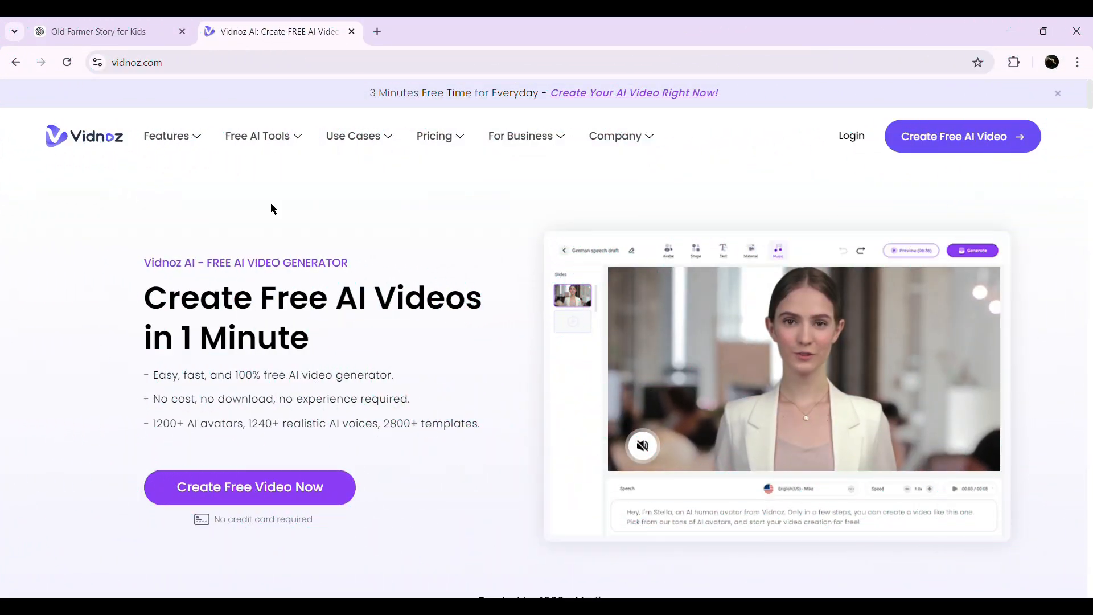
{"action": "mouse_move", "coordinate": [267, 209]}
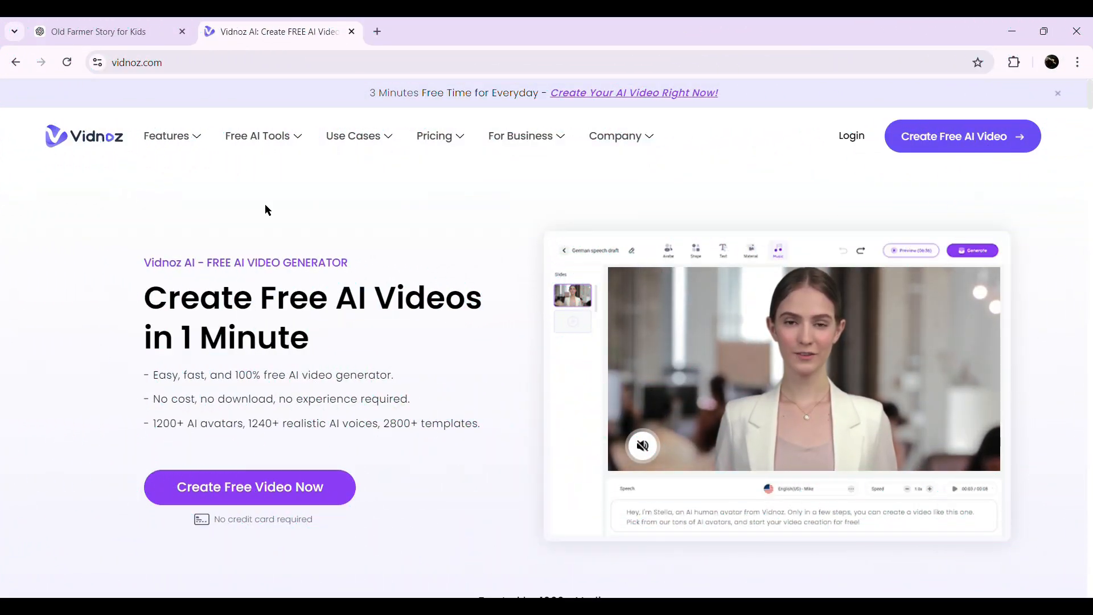
{"action": "mouse_move", "coordinate": [126, 317]}
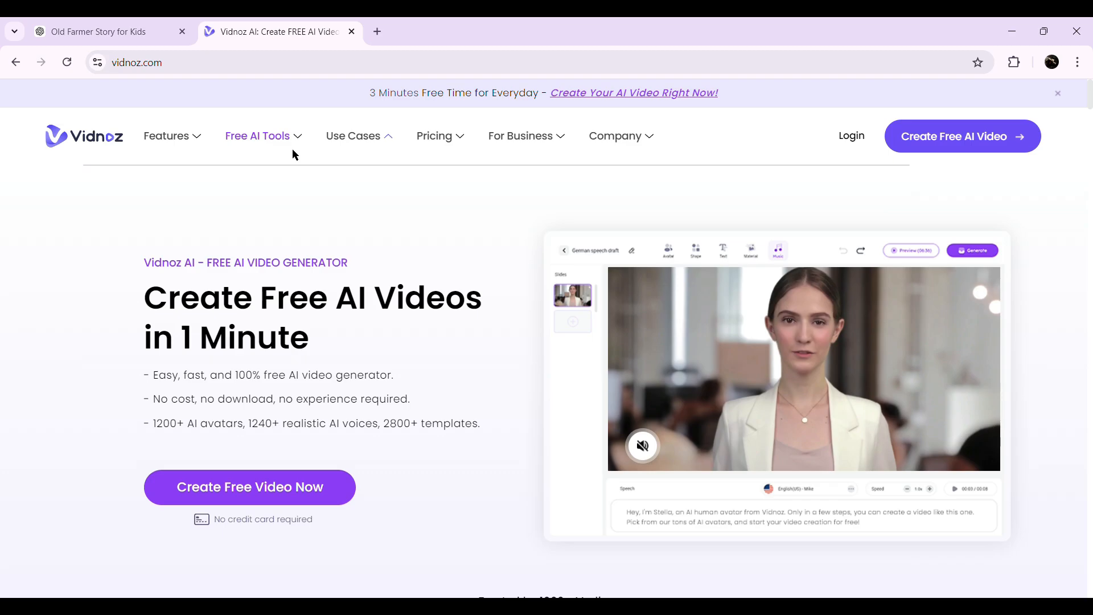
Reach Vidnoz AI Text to Speech from Free AI Tools and filter voices to English, all categories.
{"action": "left_click", "coordinate": [259, 136]}
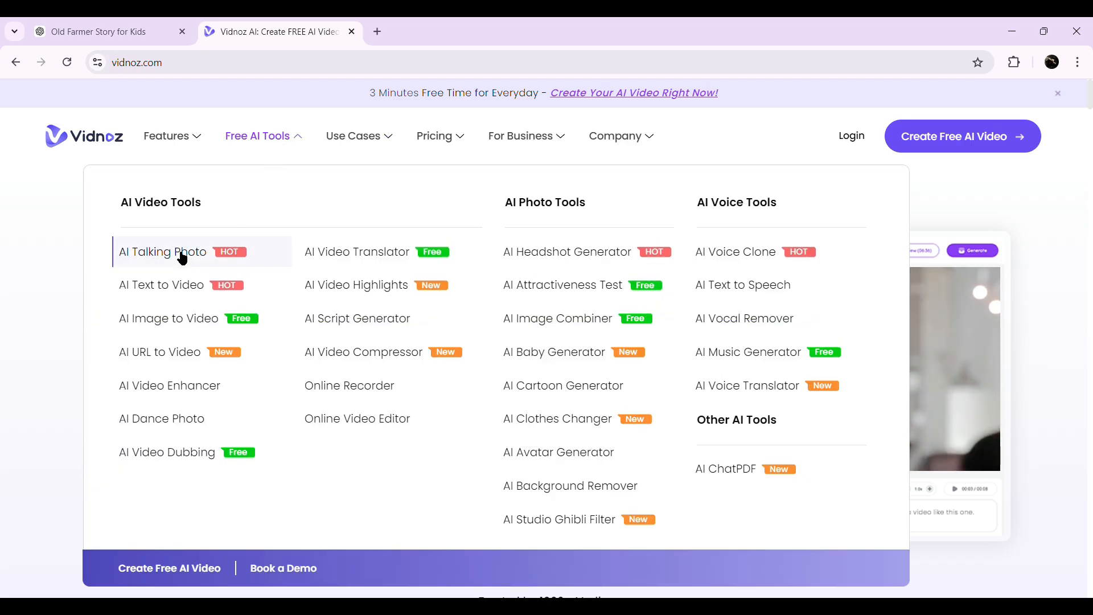
{"action": "mouse_move", "coordinate": [382, 319]}
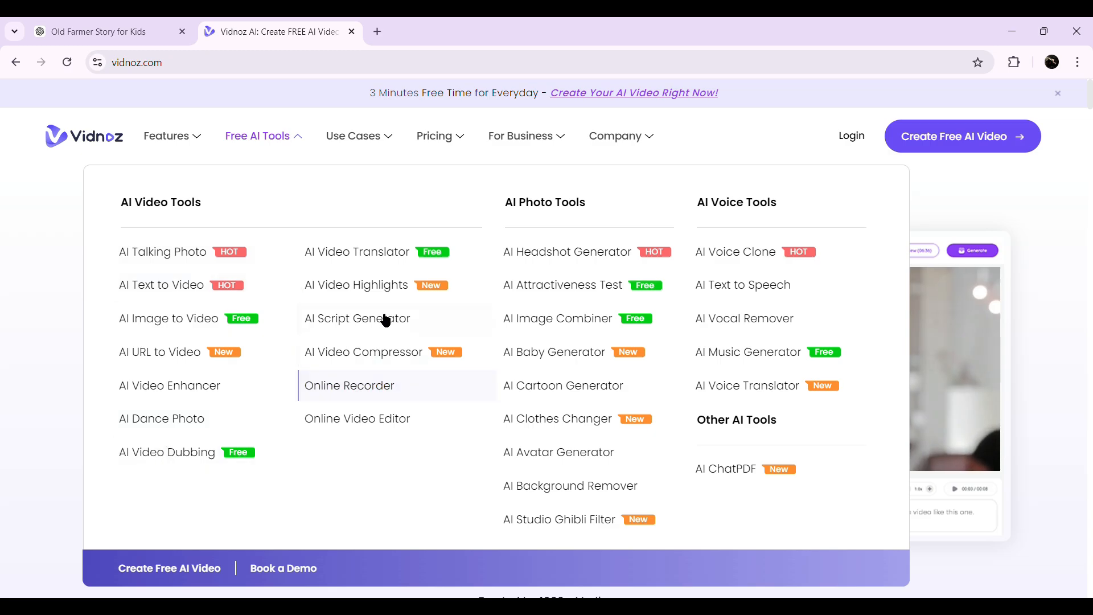
{"action": "mouse_move", "coordinate": [739, 272]}
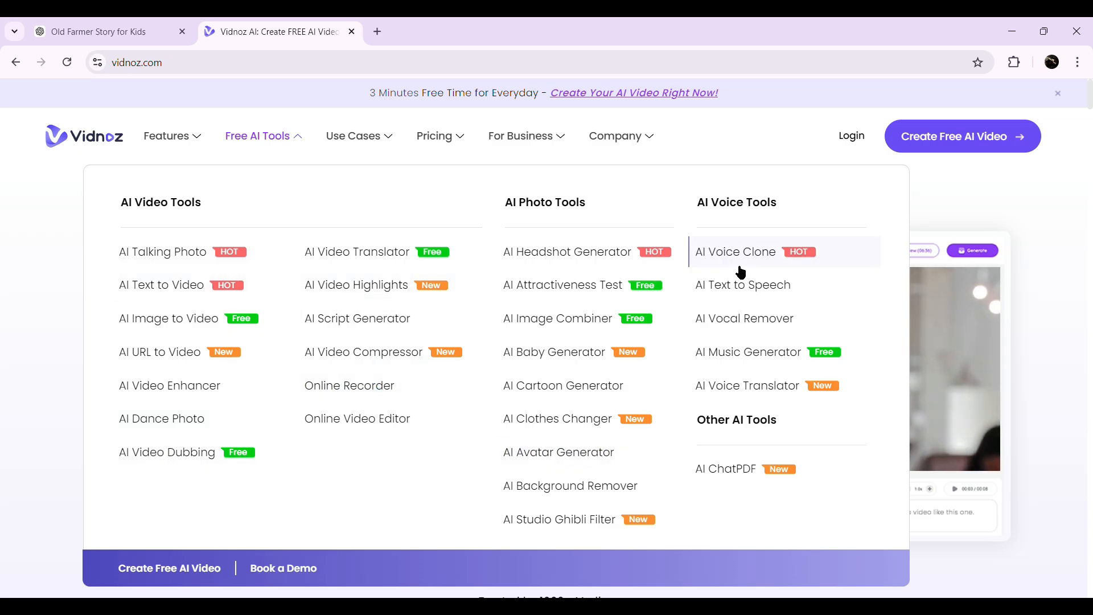
{"action": "mouse_move", "coordinate": [750, 293]}
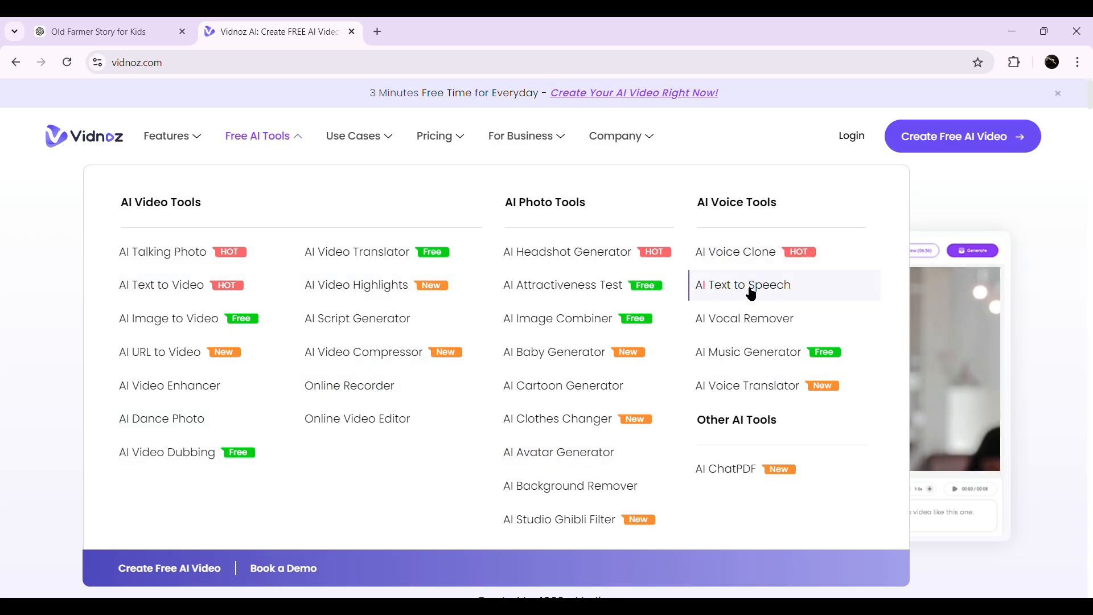
{"action": "left_click", "coordinate": [742, 285]}
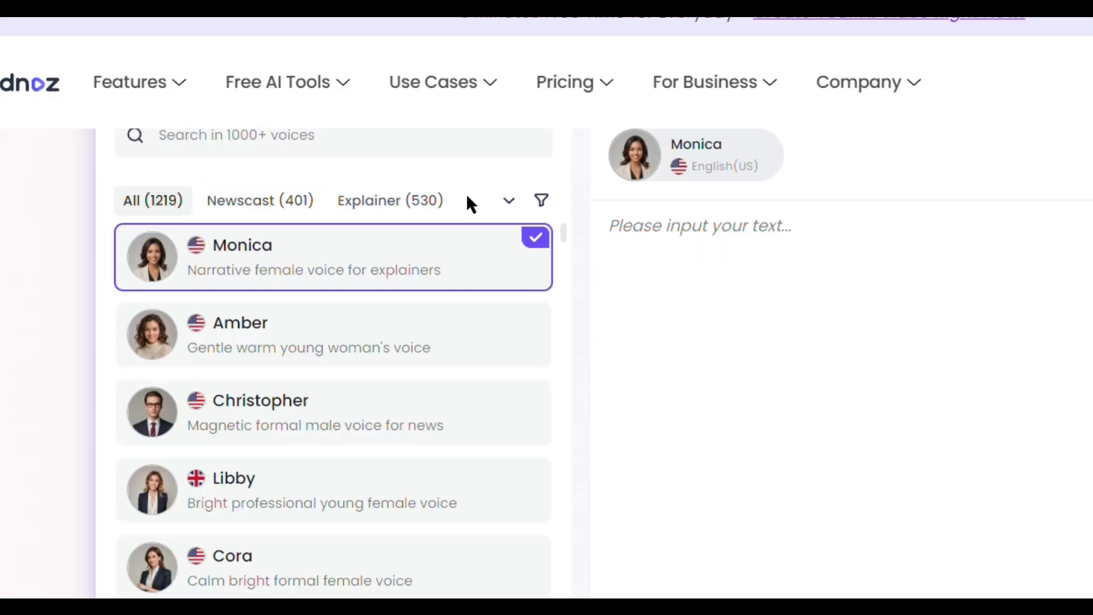
{"action": "left_click", "coordinate": [541, 200]}
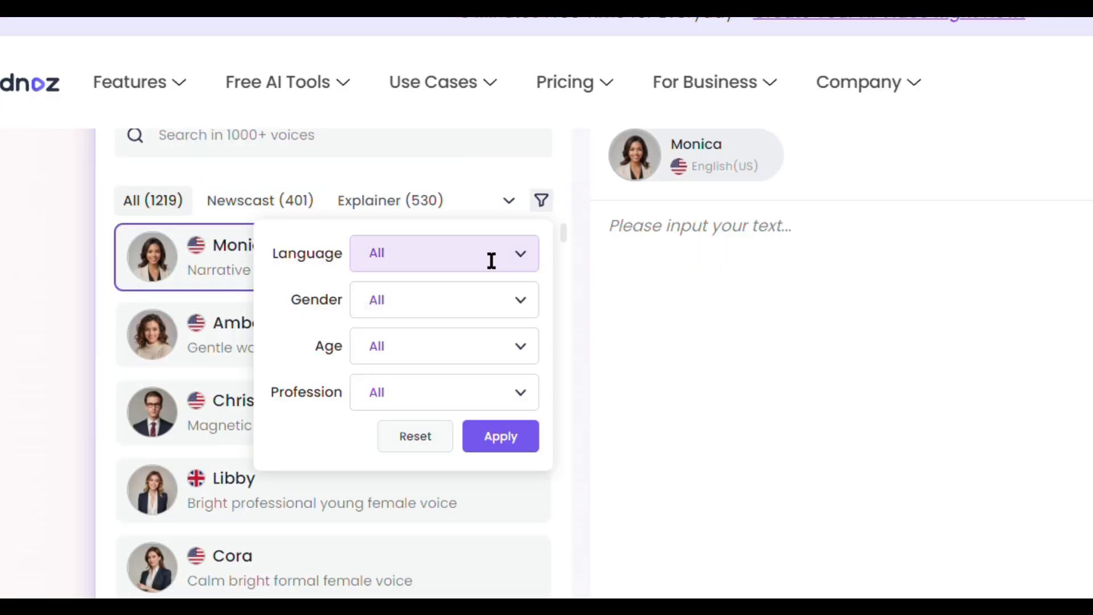
{"action": "left_click", "coordinate": [443, 253]}
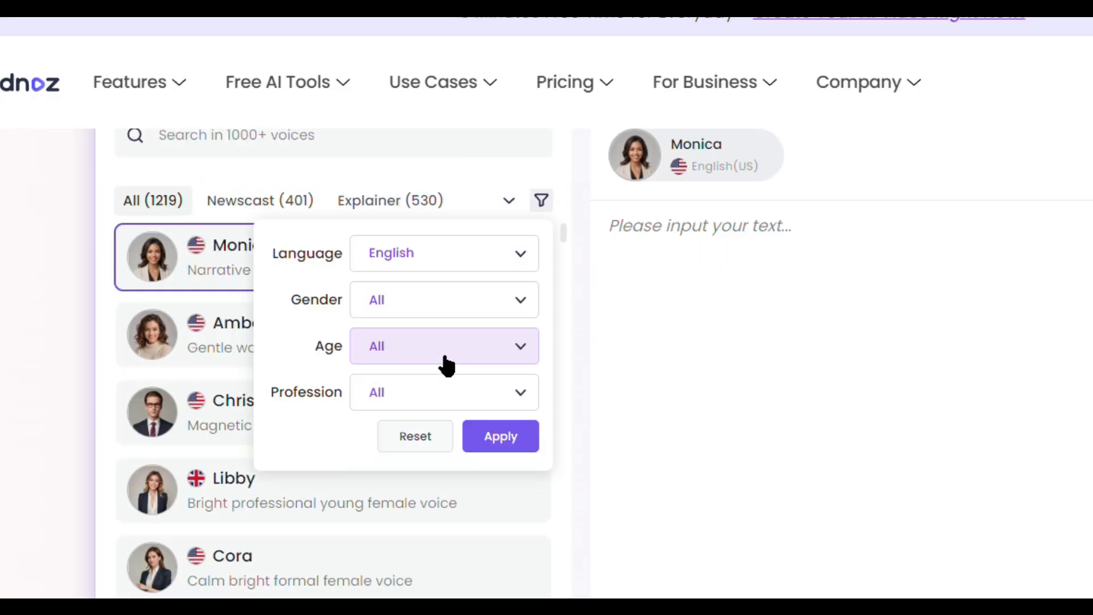
{"action": "left_click", "coordinate": [443, 299]}
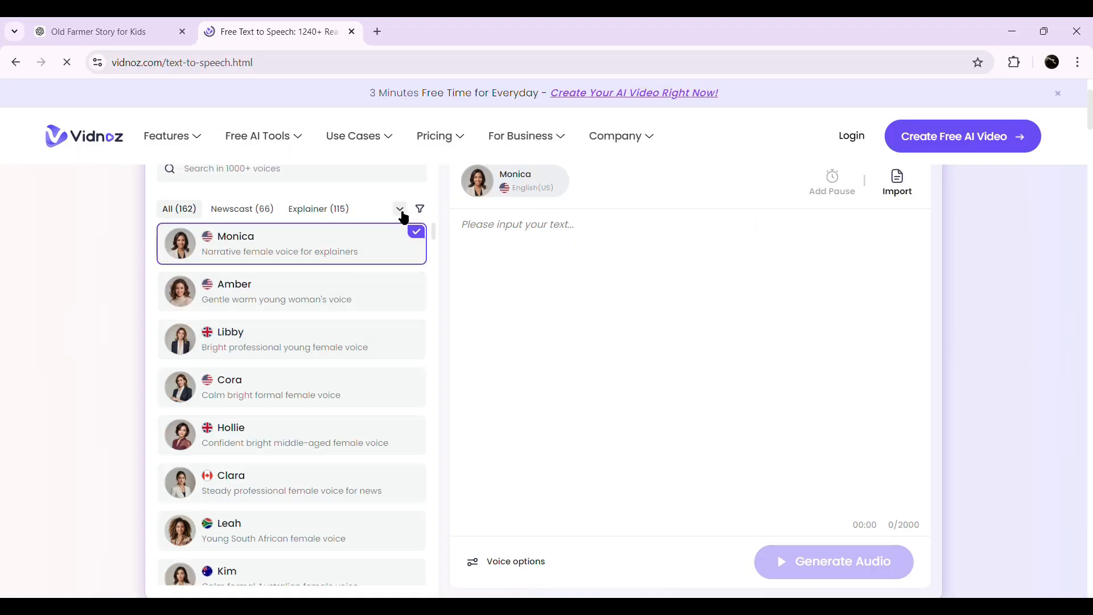
{"action": "left_click", "coordinate": [400, 208]}
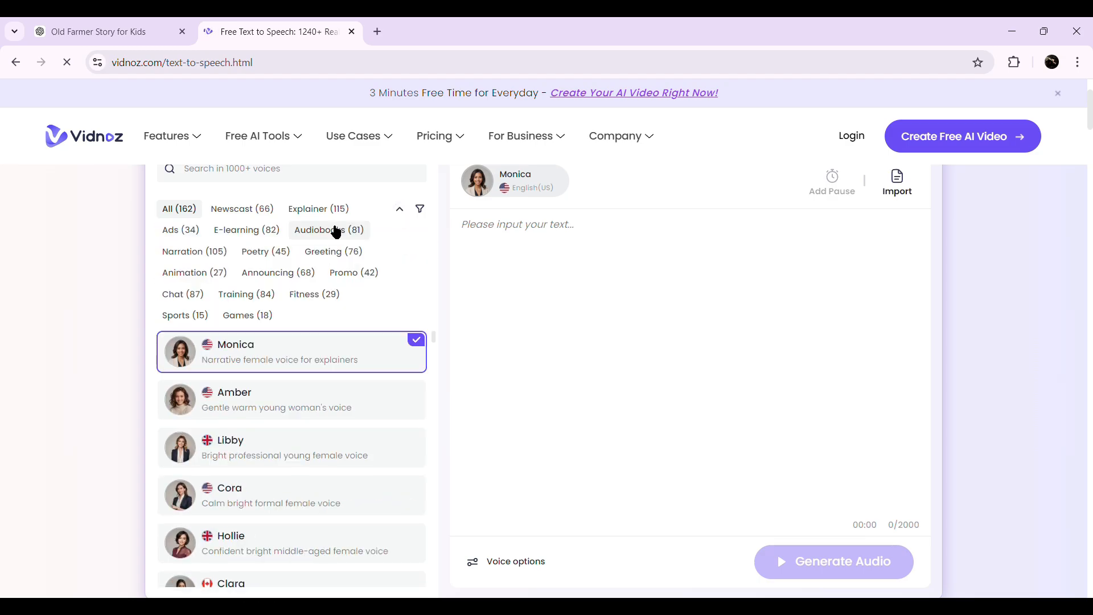
{"action": "mouse_move", "coordinate": [246, 229]}
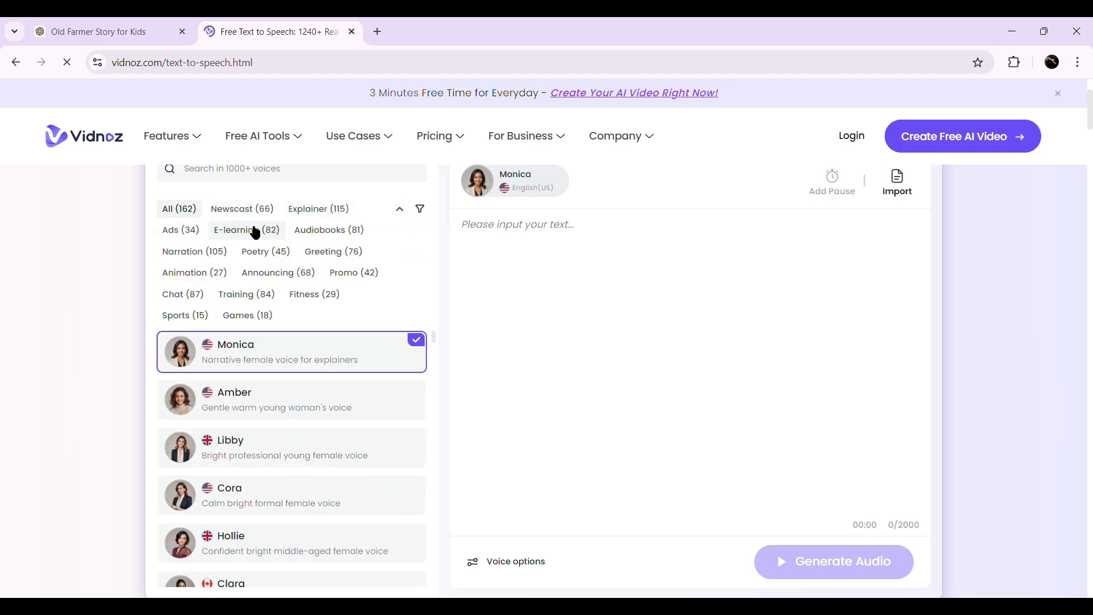
{"action": "mouse_move", "coordinate": [184, 254]}
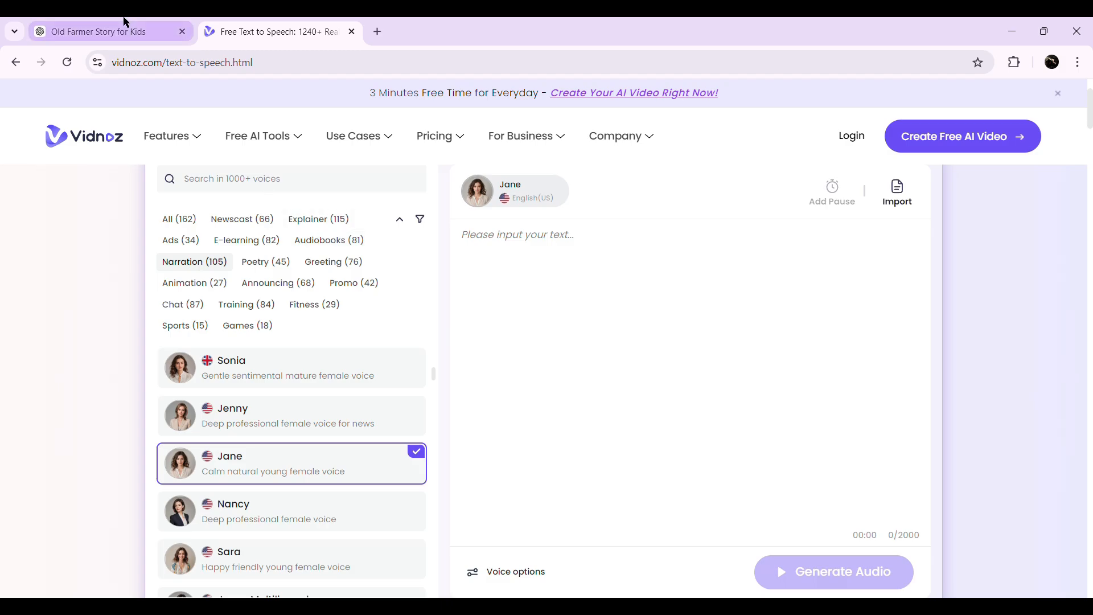
Fetch the story's opening narration from ChatGPT for the text-to-speech page.
{"action": "left_click", "coordinate": [105, 32]}
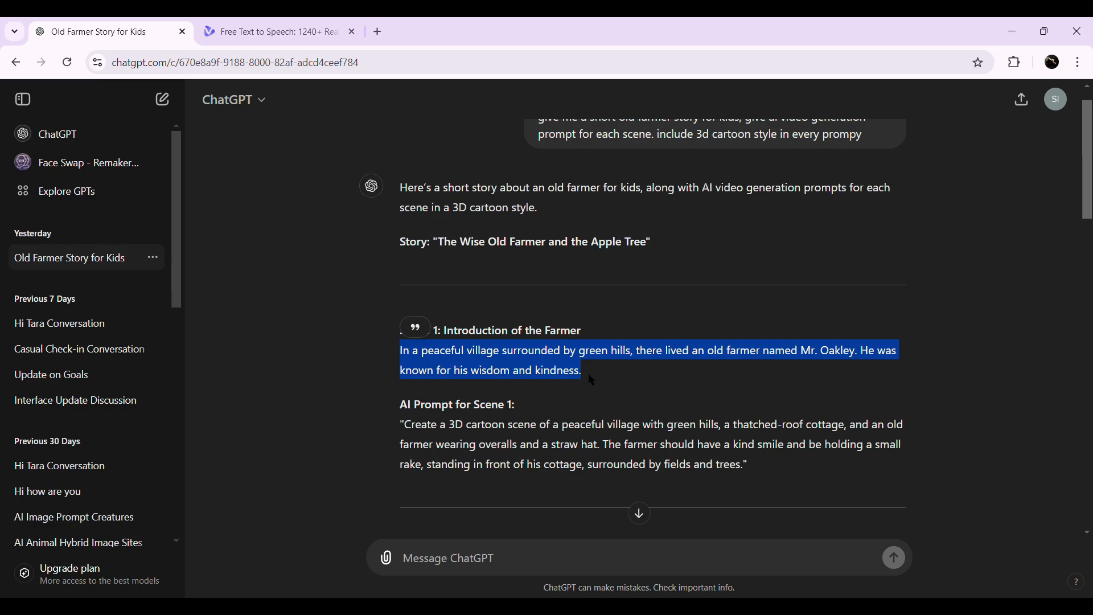
{"action": "left_click", "coordinate": [275, 32]}
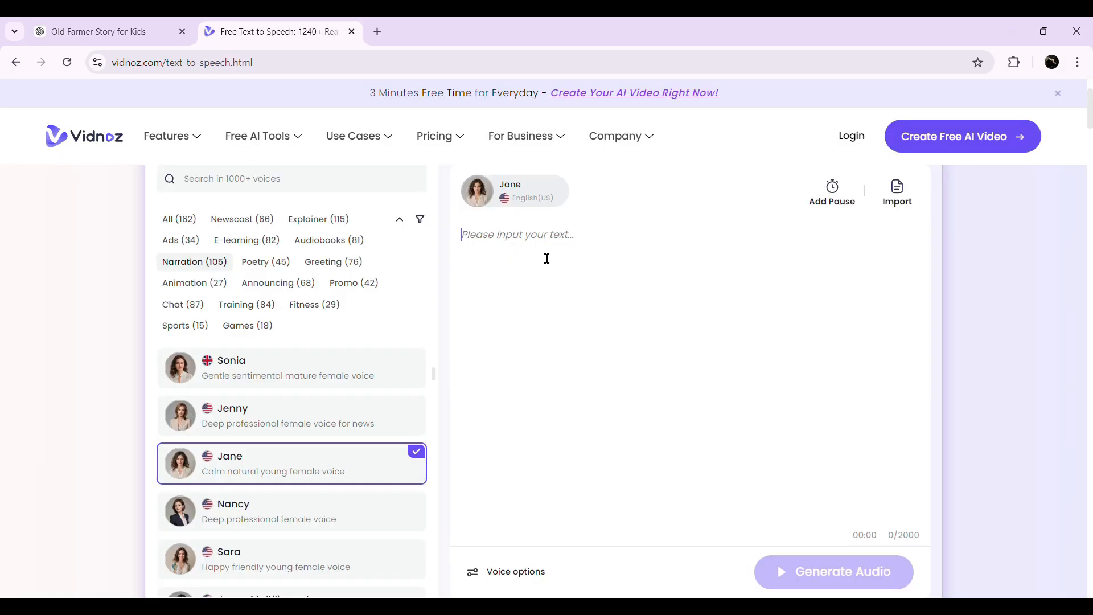
Enter the Mr. Oakley opening paragraph with the Jane voice and generate its narration audio.
{"action": "type", "text": "In a peaceful village surrounded by green hills, there lived an old farmer named Mr. Oakley. He was known for his wisdom and kindness."}
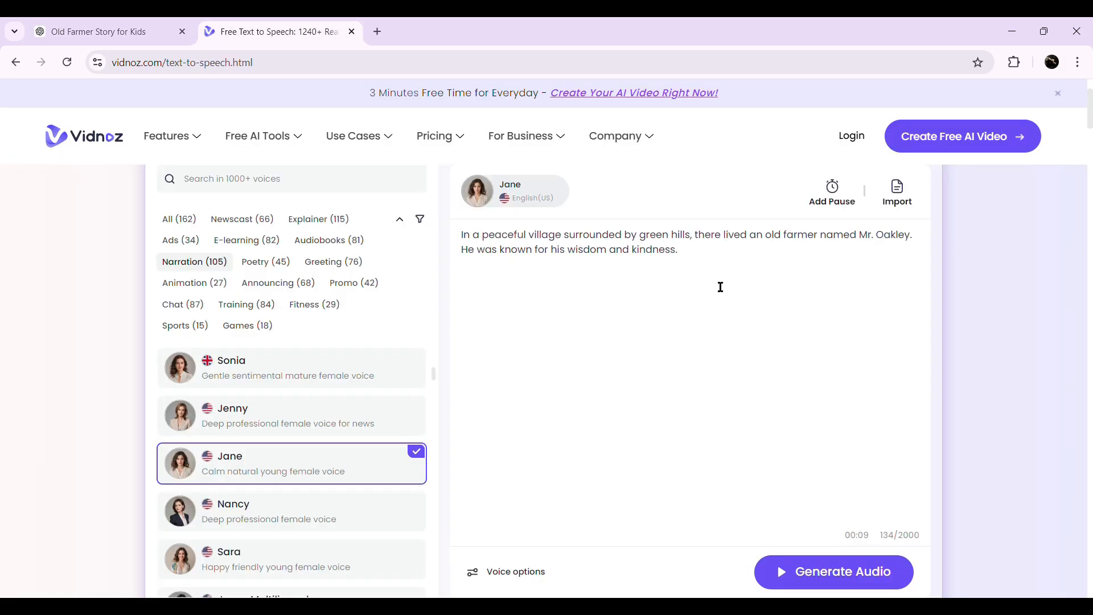
{"action": "mouse_move", "coordinate": [516, 582]}
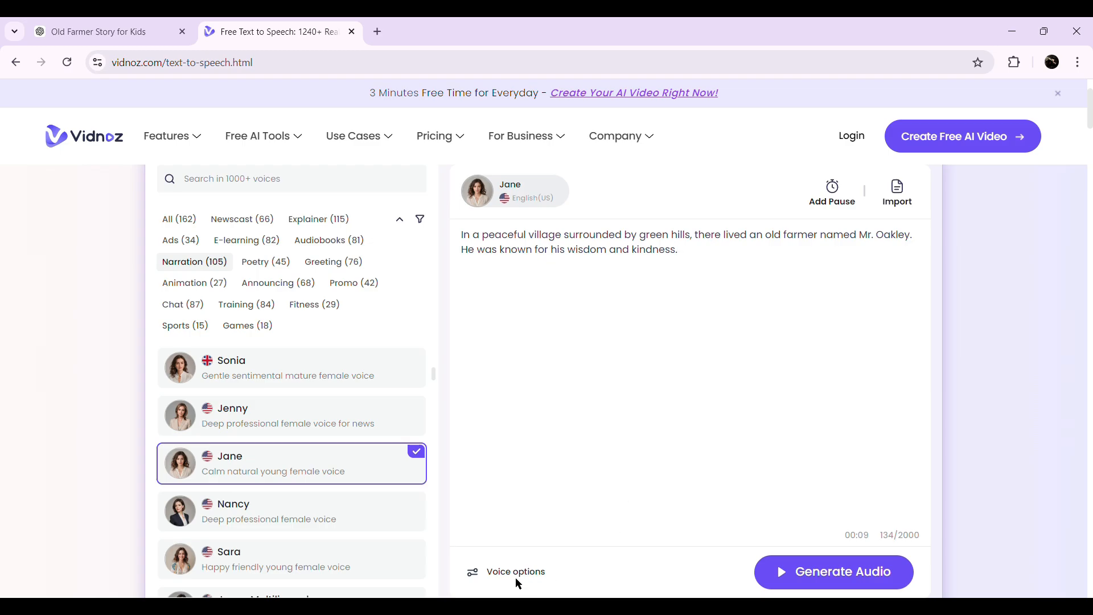
{"action": "left_click", "coordinate": [515, 572]}
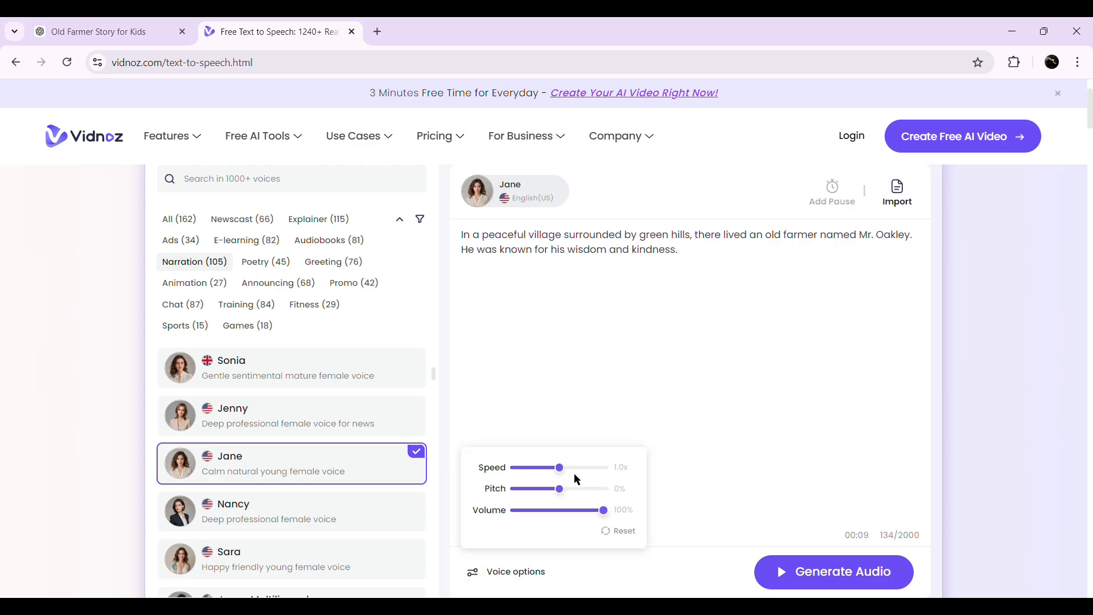
{"action": "mouse_move", "coordinate": [620, 531]}
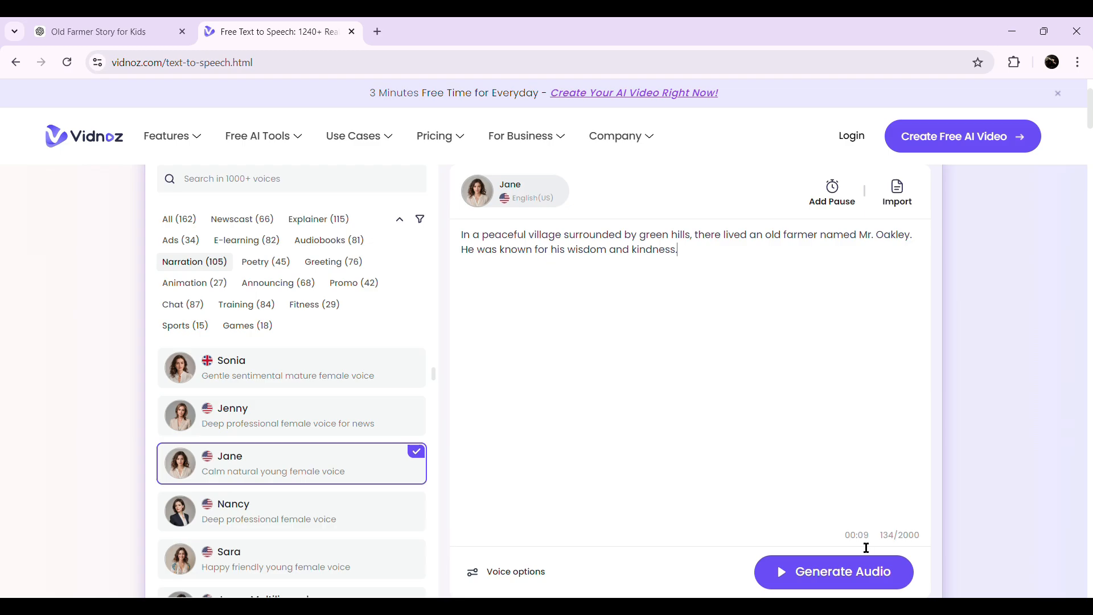
{"action": "left_click", "coordinate": [834, 572]}
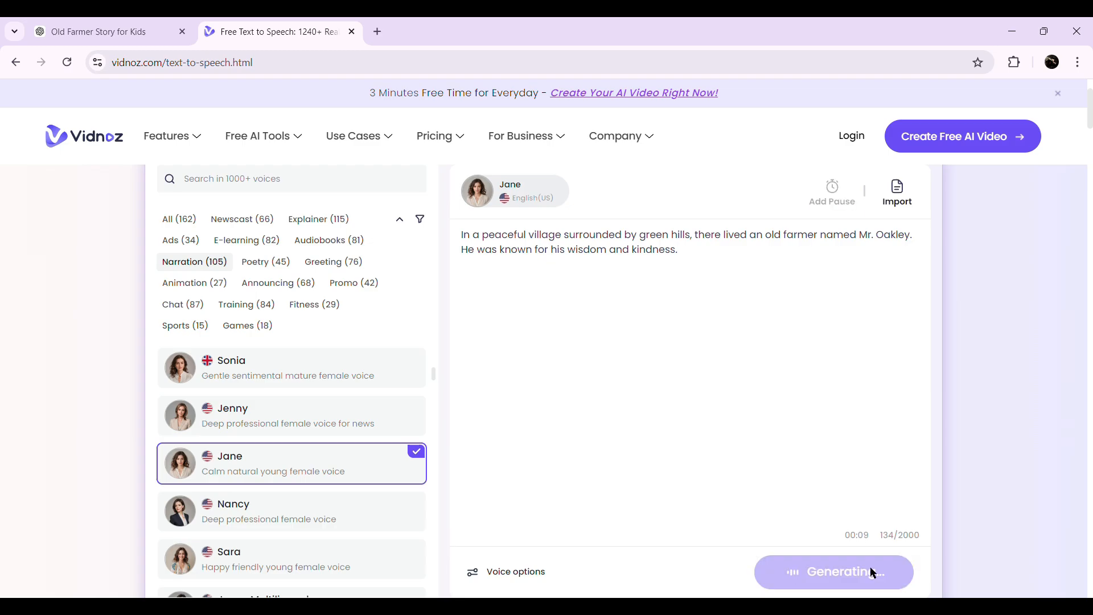
Preview the 9-second Jane narration, sign in with Google, and download the audio.
{"action": "left_click", "coordinate": [832, 571]}
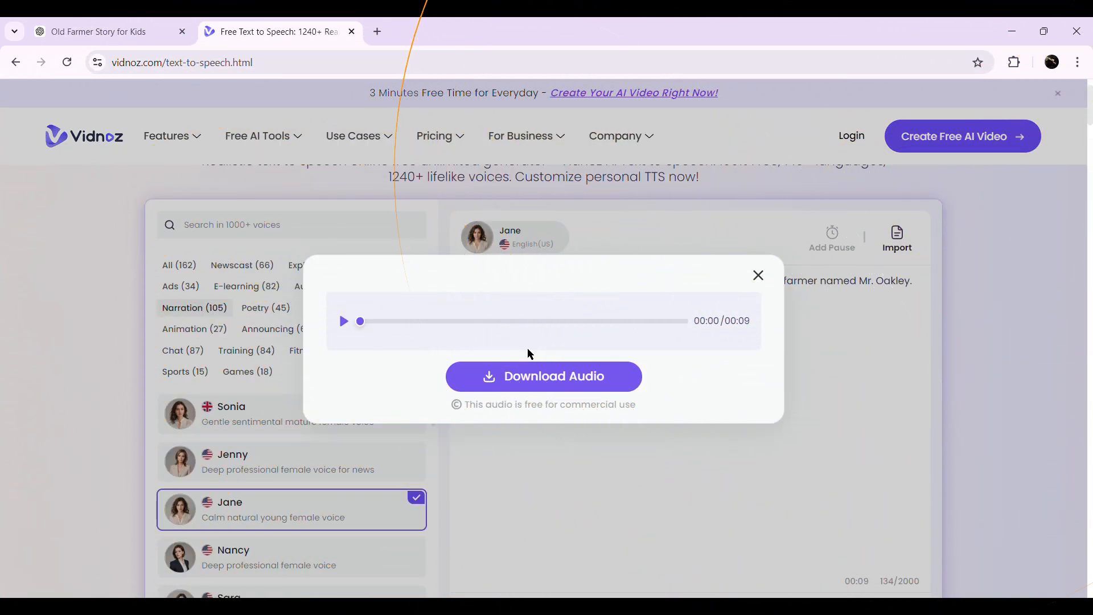
{"action": "left_click", "coordinate": [343, 321]}
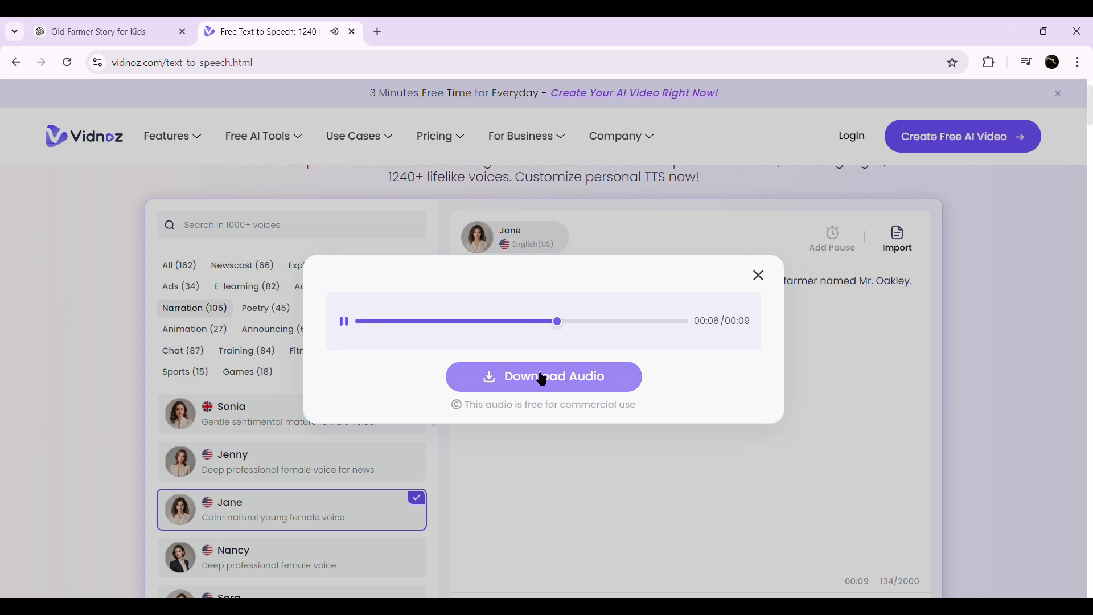
{"action": "left_click", "coordinate": [543, 377]}
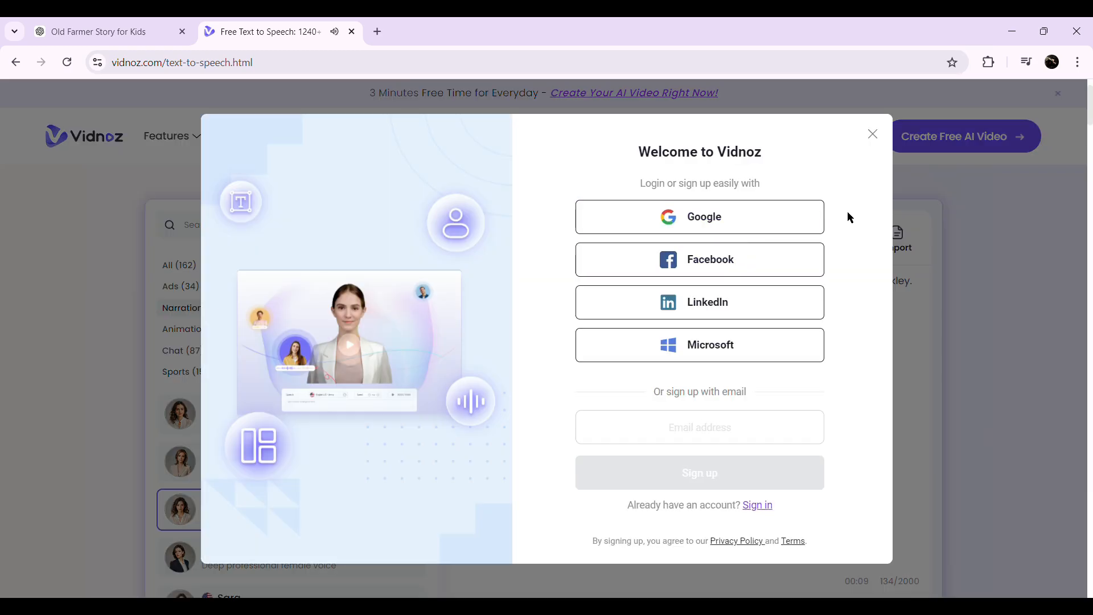
{"action": "mouse_move", "coordinate": [776, 192]}
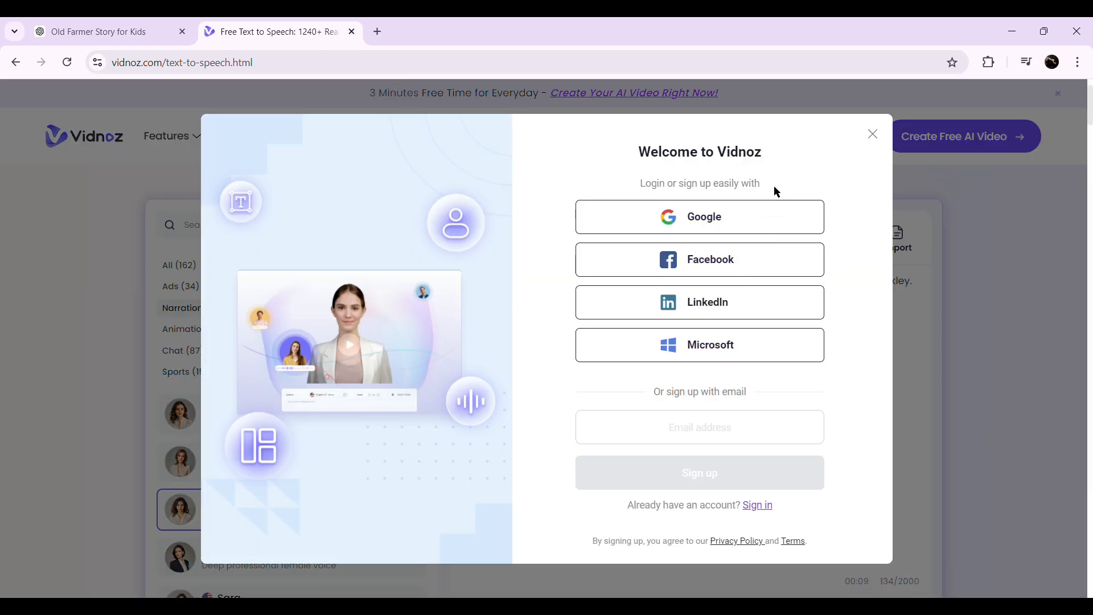
{"action": "mouse_move", "coordinate": [756, 215]}
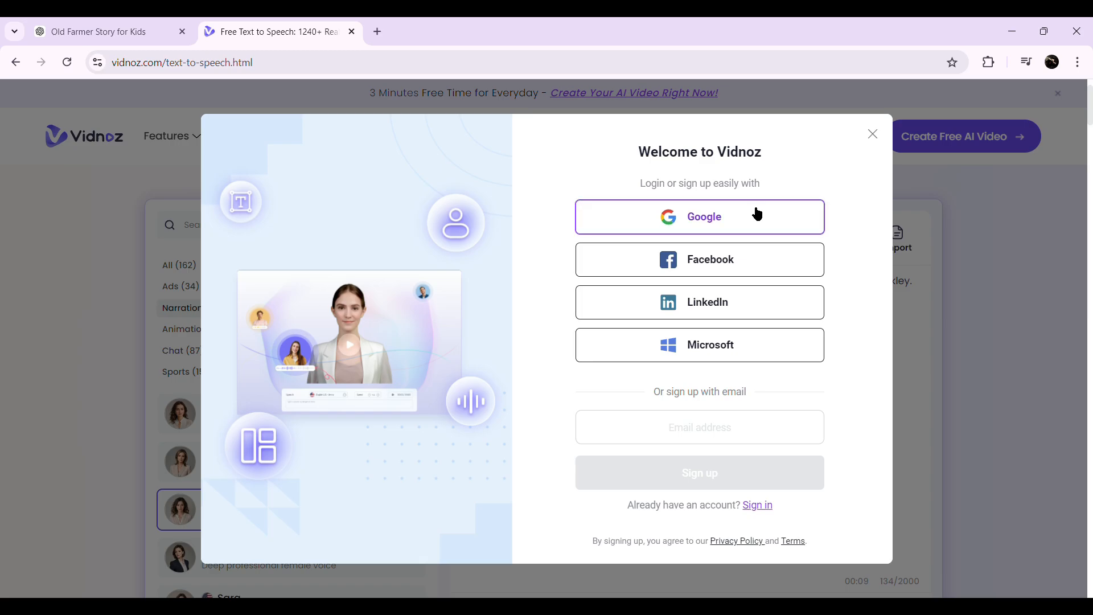
{"action": "left_click", "coordinate": [699, 216]}
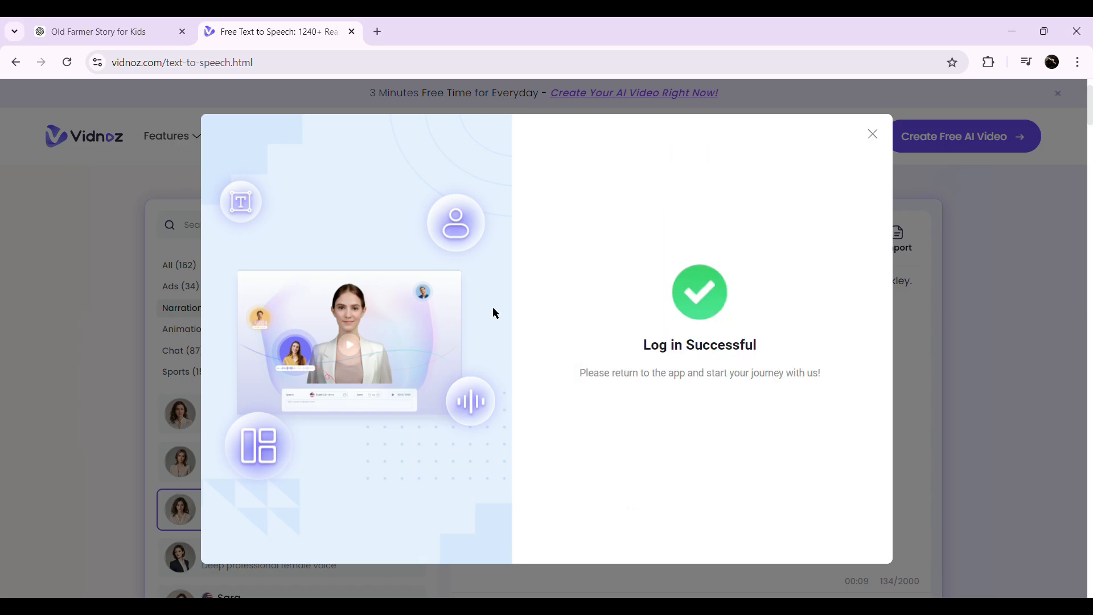
{"action": "left_click", "coordinate": [872, 134]}
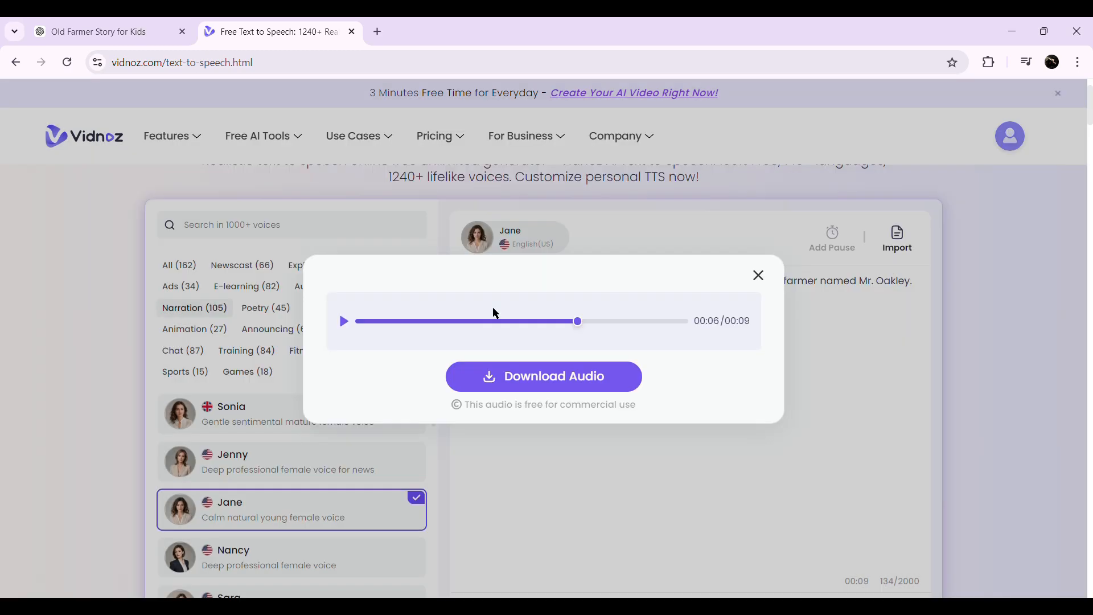
{"action": "left_click", "coordinate": [759, 274]}
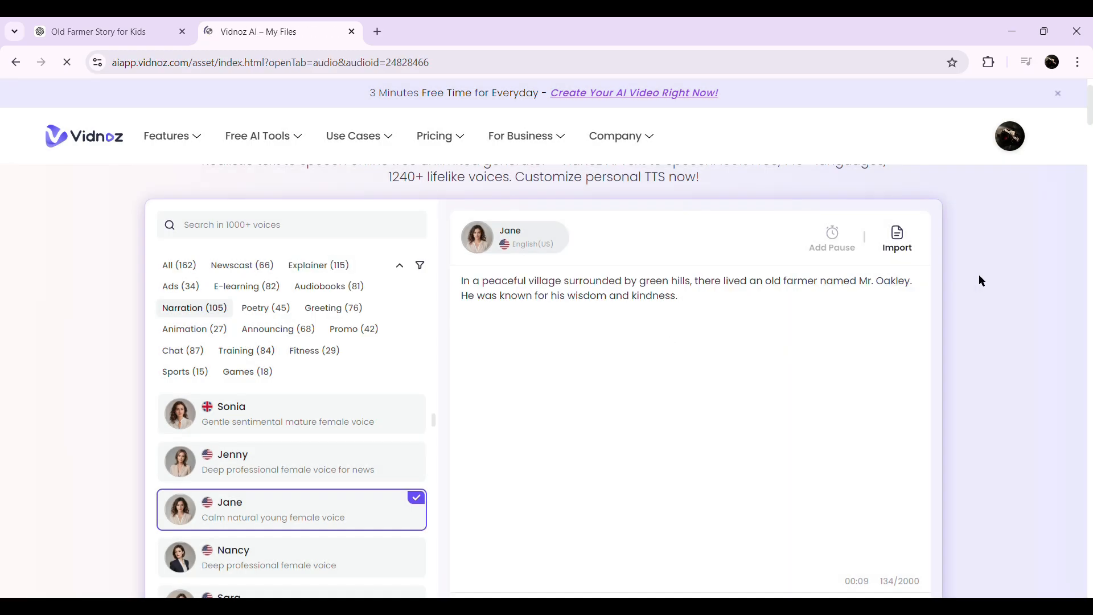
Attempt audio for the next passage, dismiss the daily limit warning, and review the remaining text.
{"action": "left_click", "coordinate": [834, 379]}
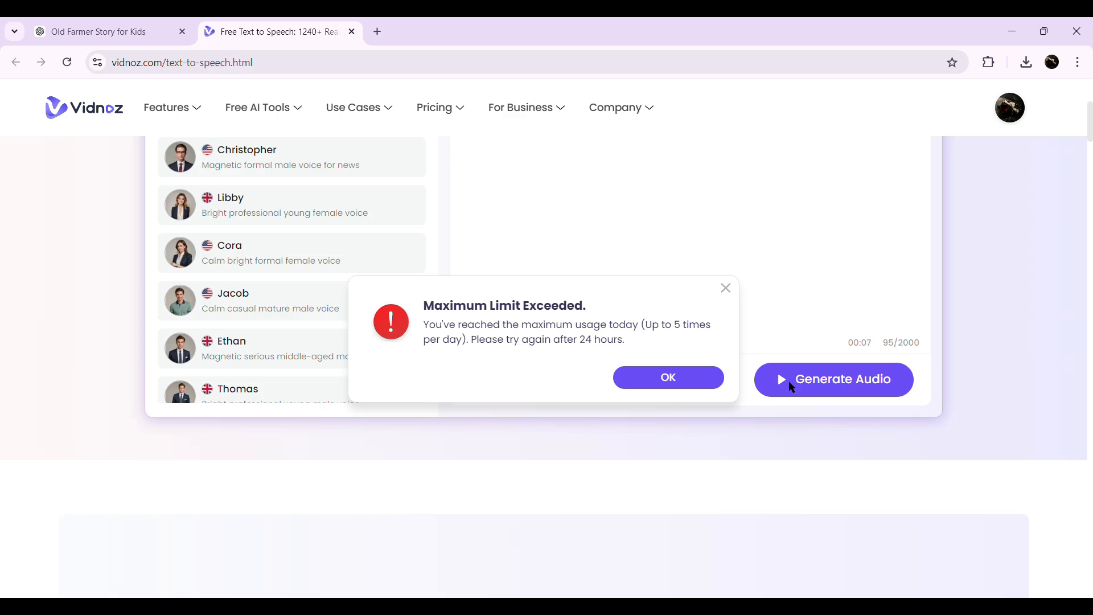
{"action": "mouse_move", "coordinate": [693, 328]}
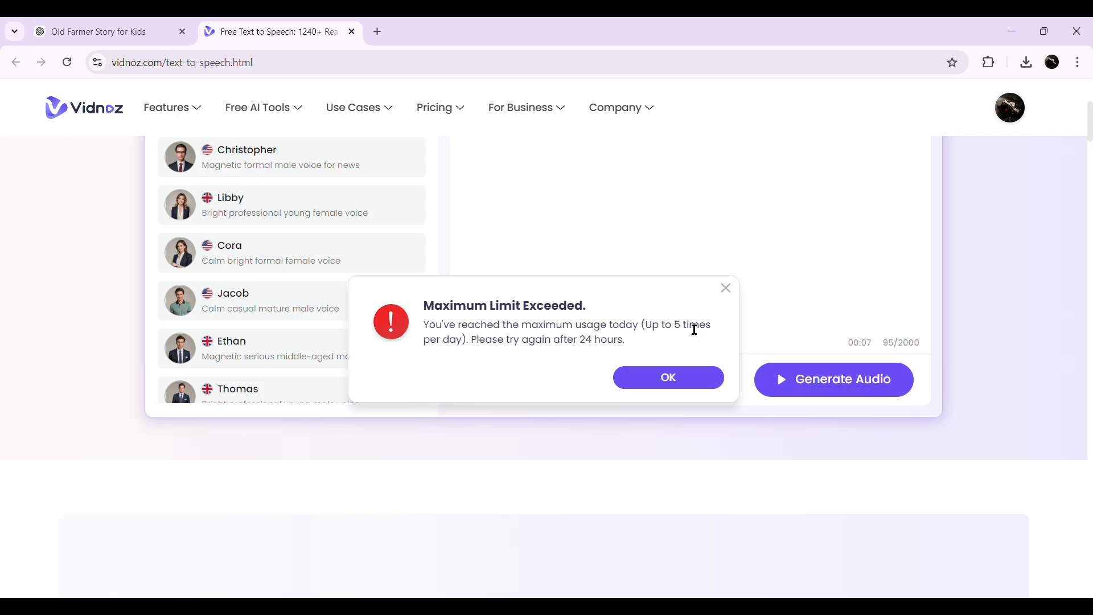
{"action": "mouse_move", "coordinate": [616, 356]}
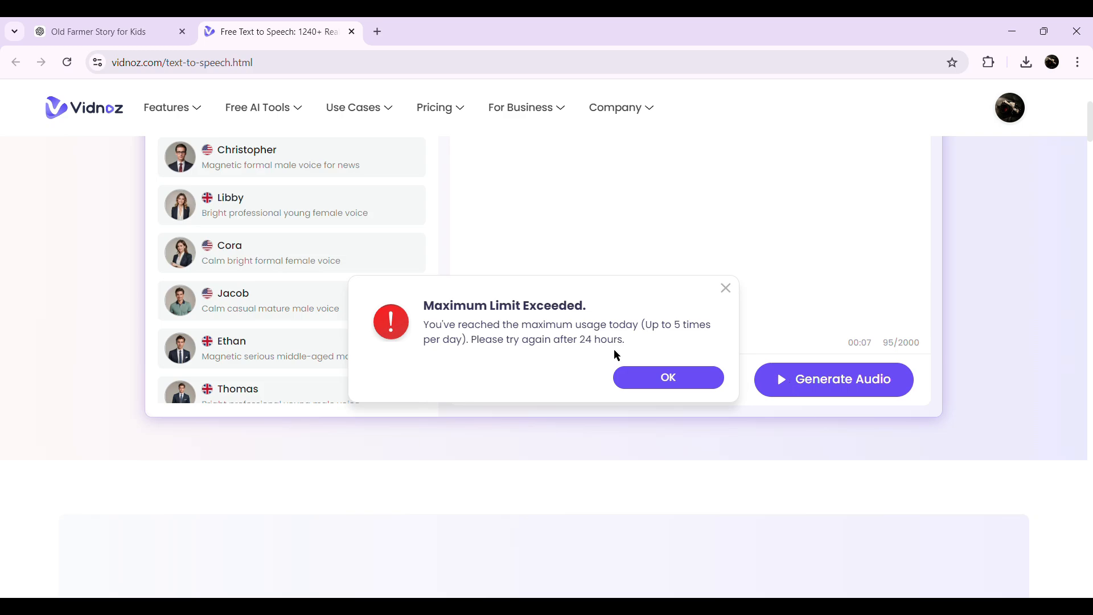
{"action": "mouse_move", "coordinate": [645, 332]}
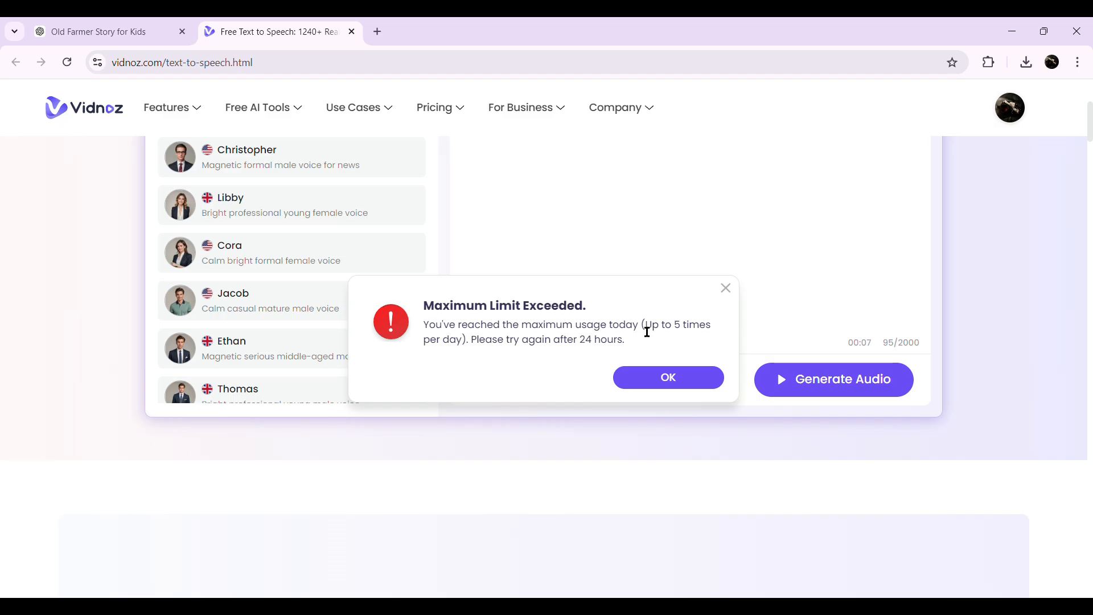
{"action": "left_click", "coordinate": [666, 377]}
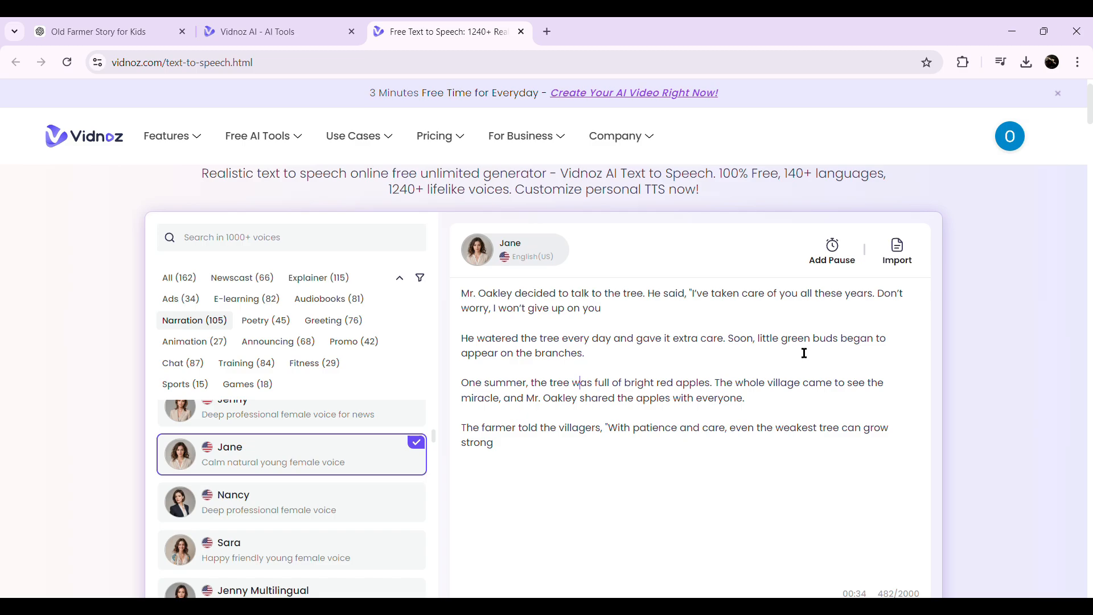
{"action": "scroll", "scroll_direction": "down", "scroll_amount": 3}
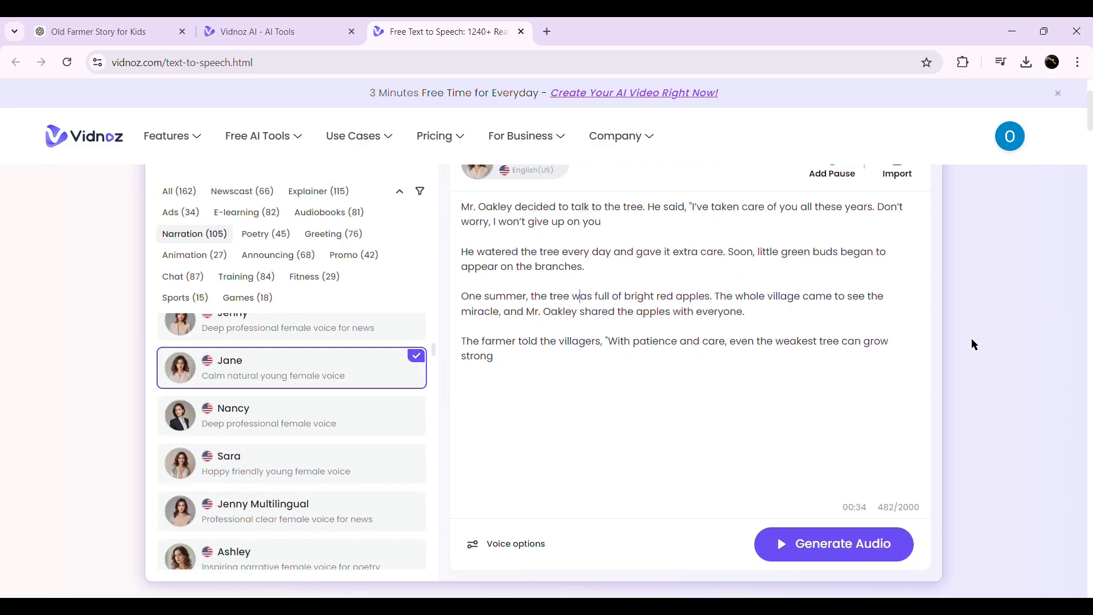
{"action": "scroll", "scroll_direction": "up", "scroll_amount": 3}
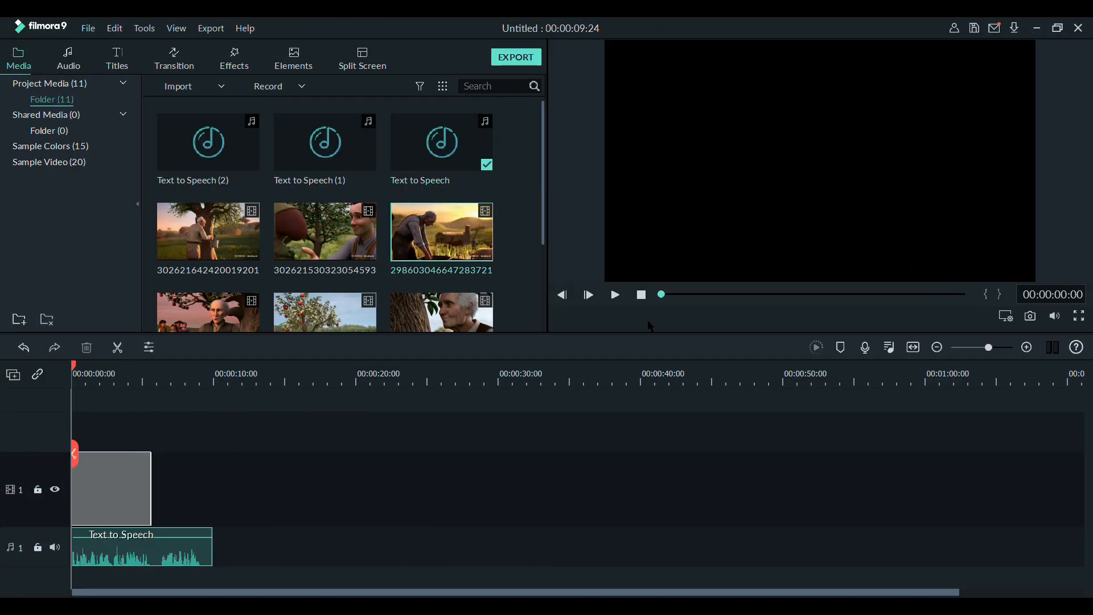
Preview the farmer clip above the narration on the timeline and view its video properties.
{"action": "left_click", "coordinate": [614, 294]}
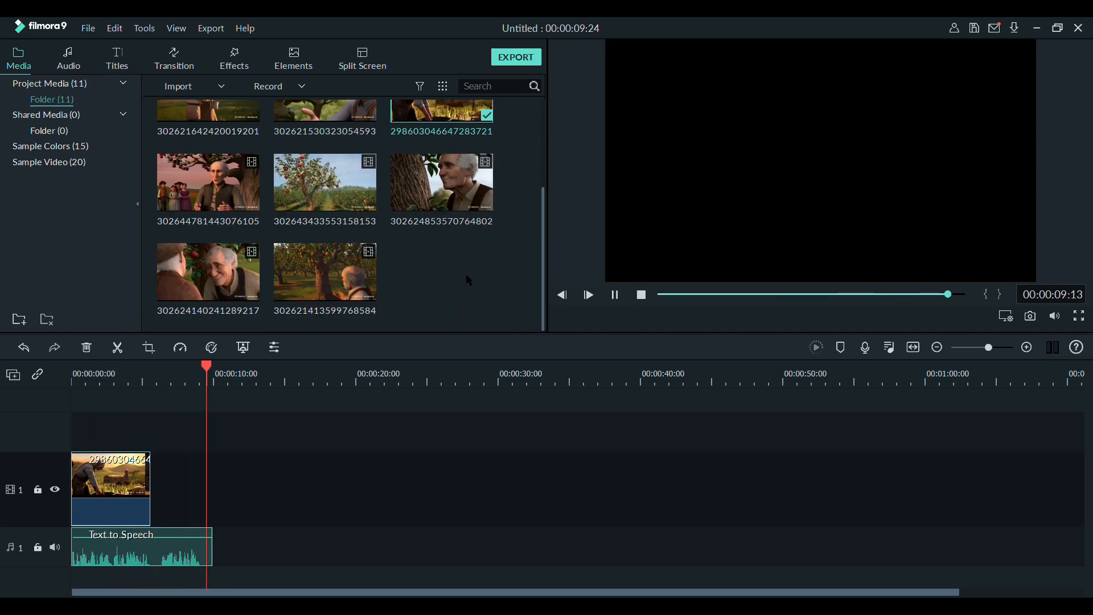
{"action": "double_click", "coordinate": [111, 474]}
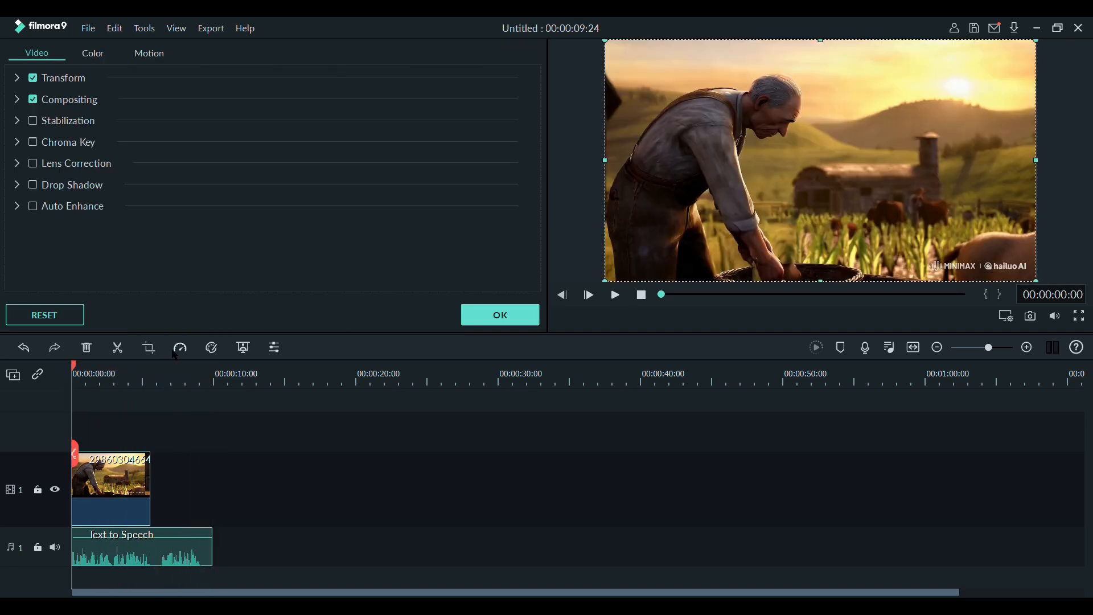
{"action": "left_click", "coordinate": [500, 314]}
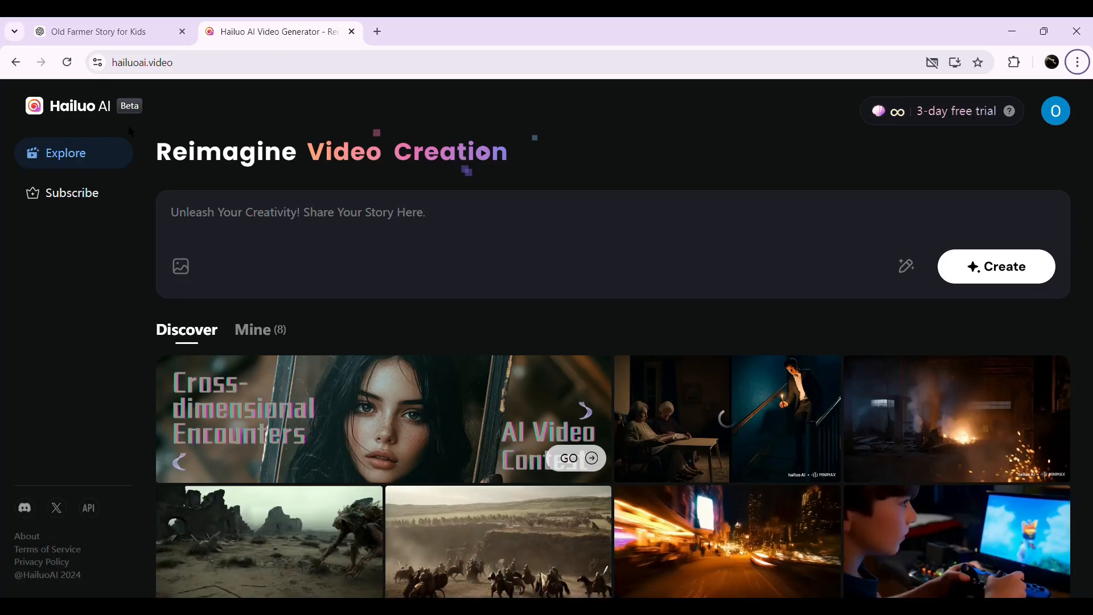
Bring the Scene 1 village-and-farmer prompt from the ChatGPT story into Hailuo's create page.
{"action": "left_click", "coordinate": [70, 192]}
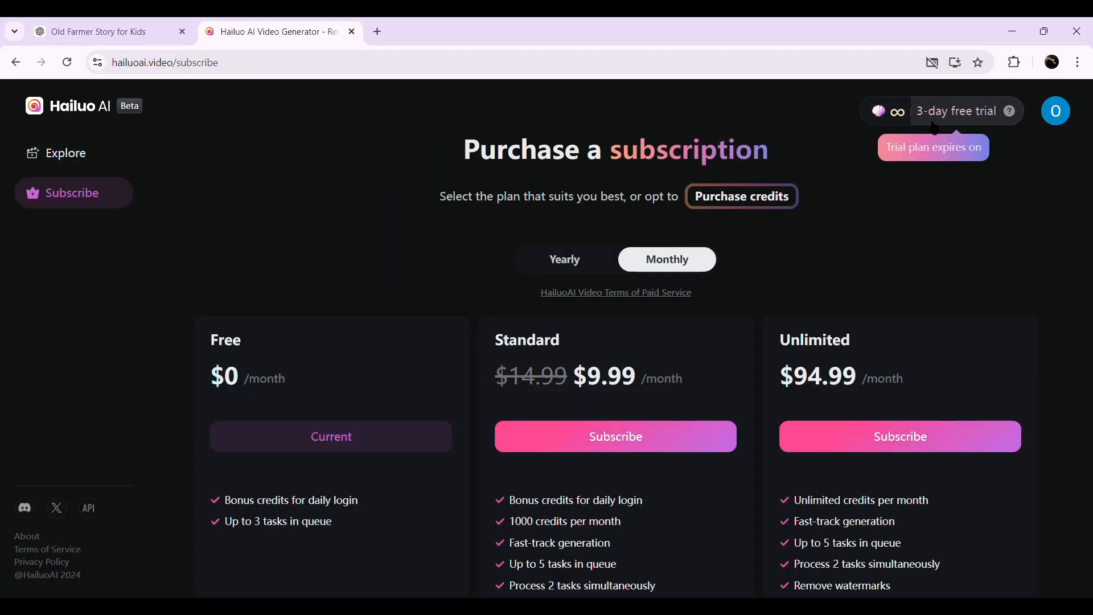
{"action": "left_click", "coordinate": [66, 152]}
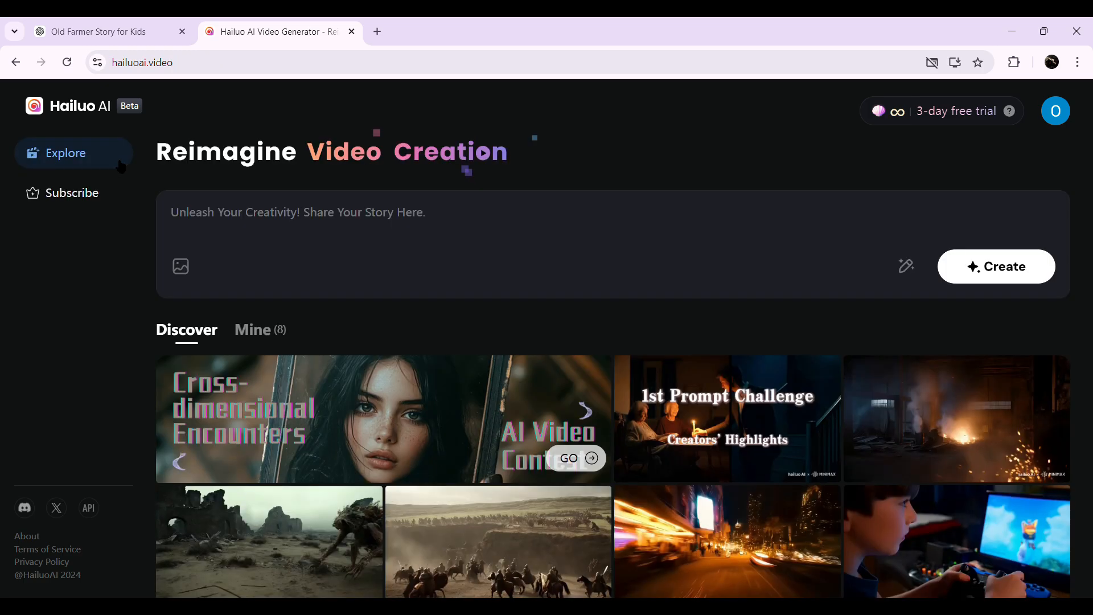
{"action": "left_click", "coordinate": [98, 32]}
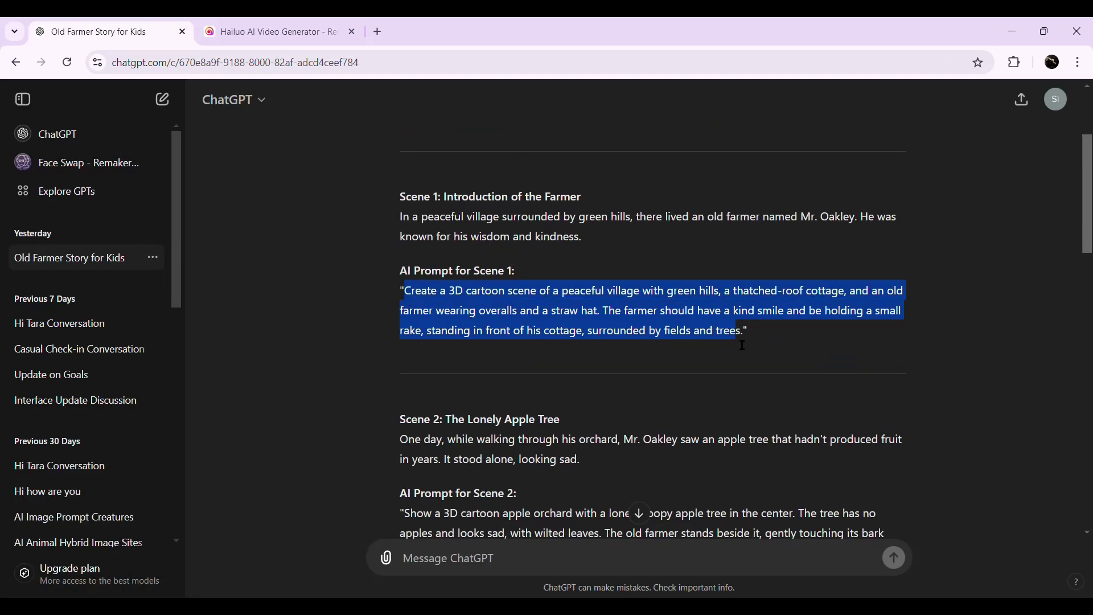
{"action": "left_click", "coordinate": [276, 32]}
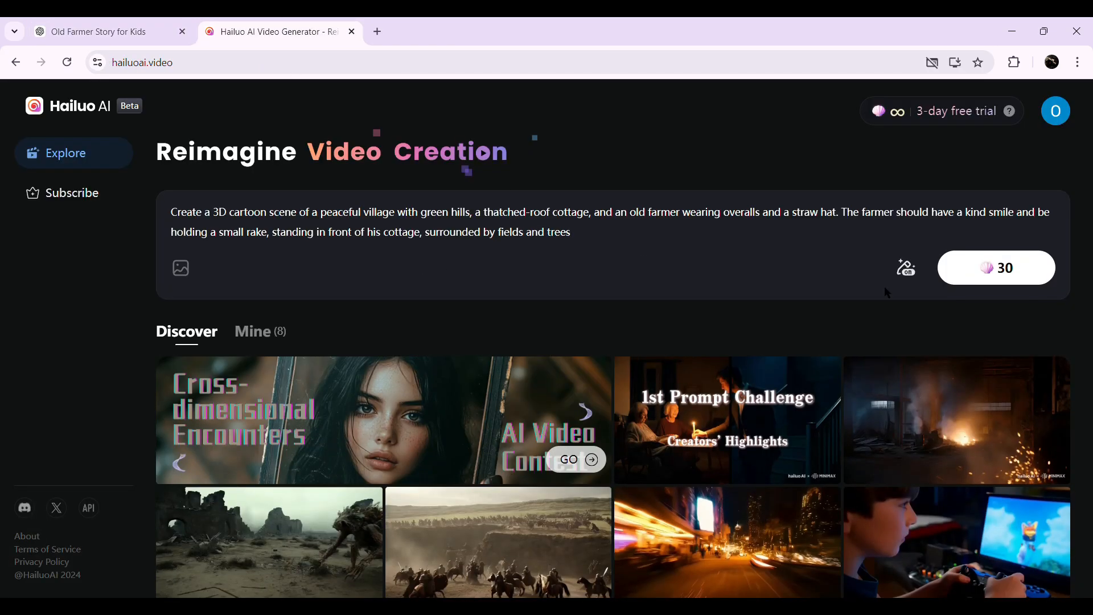
Submit the Scene 1 prompt and check its video queued at 0% under Mine.
{"action": "left_click", "coordinate": [995, 268]}
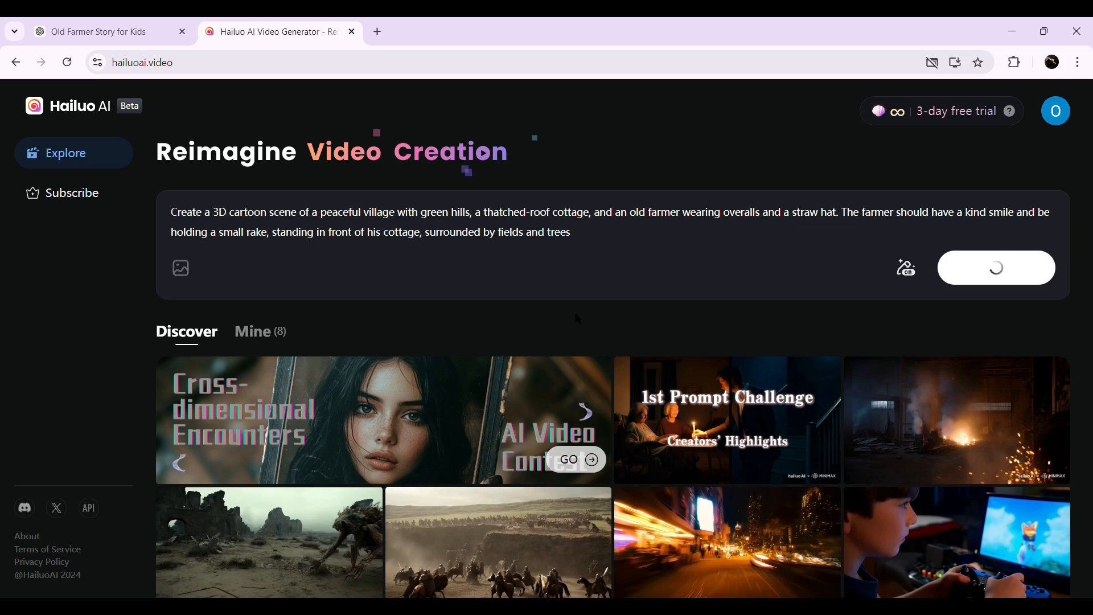
{"action": "left_click", "coordinate": [995, 268]}
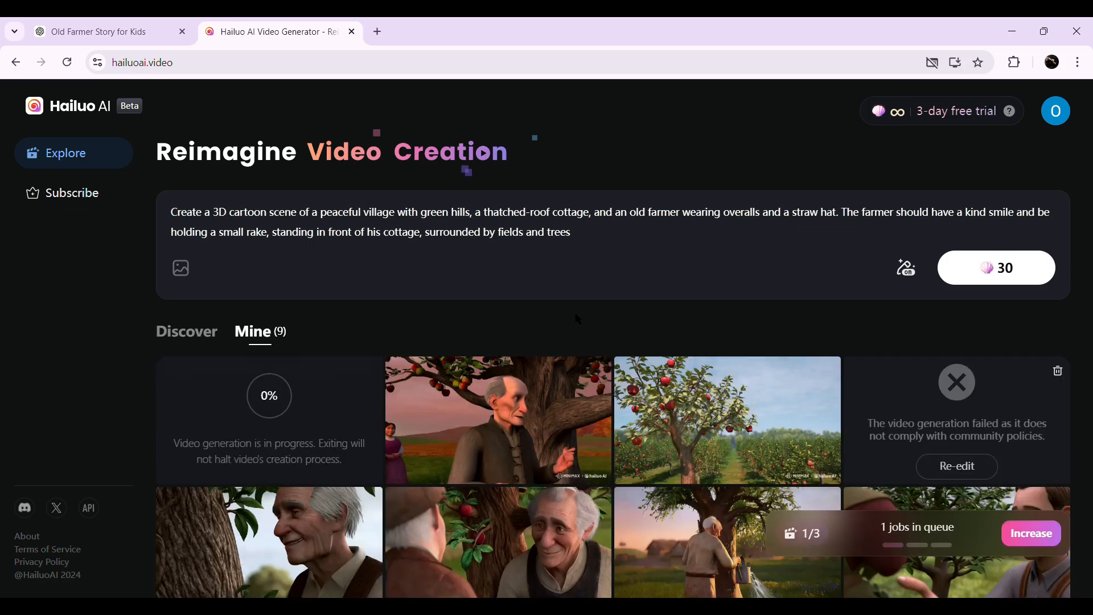
{"action": "scroll", "scroll_direction": "down", "scroll_amount": 3}
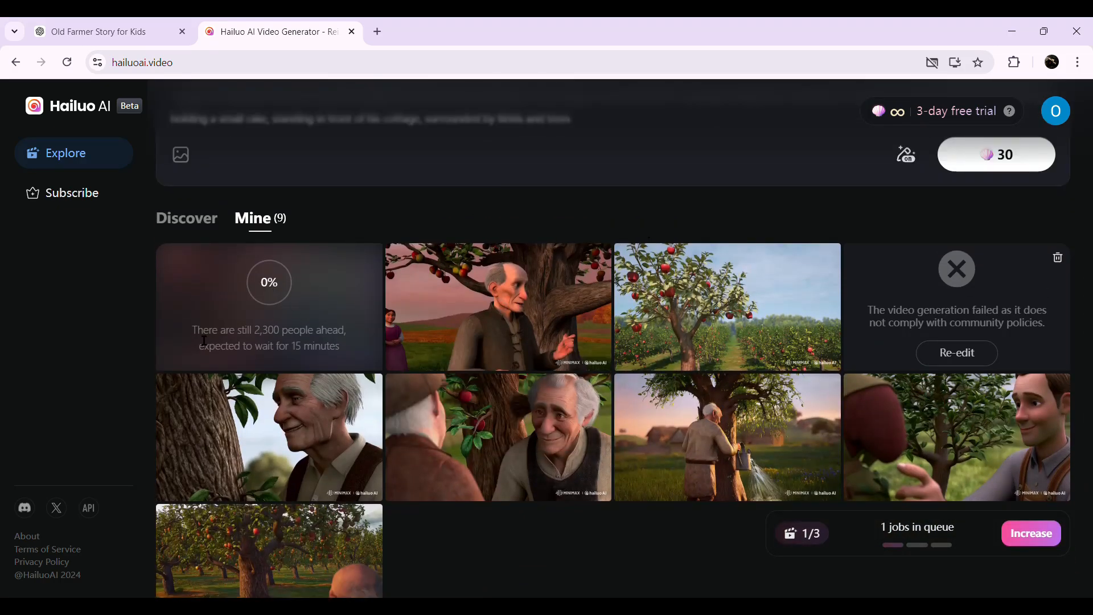